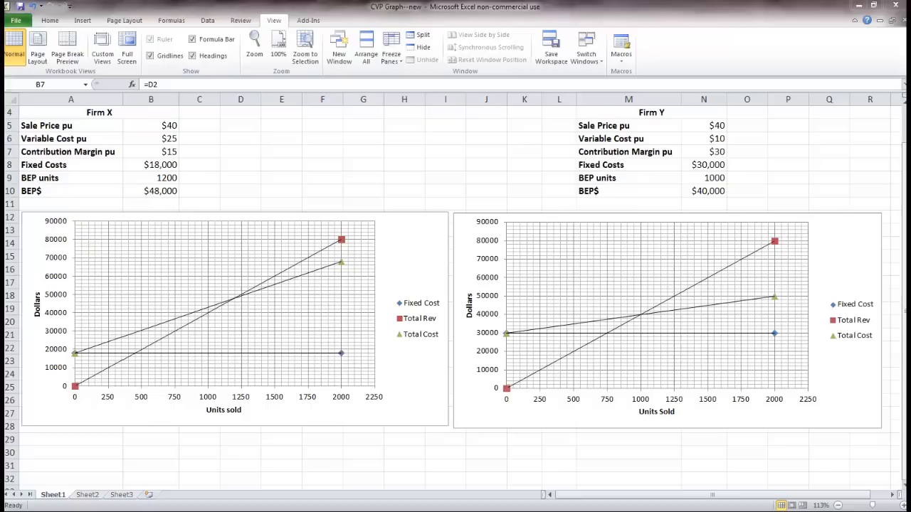
{"action": "mouse_move", "coordinate": [220, 186]}
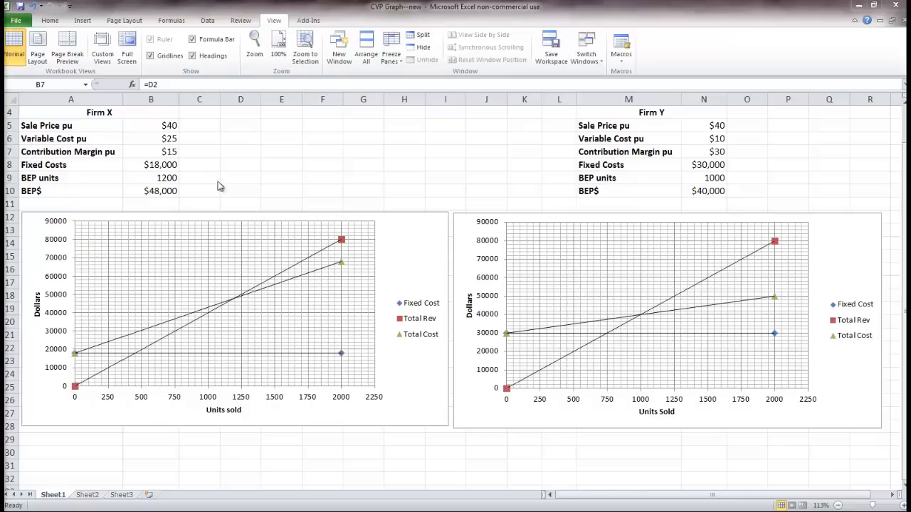
{"action": "mouse_move", "coordinate": [362, 145]}
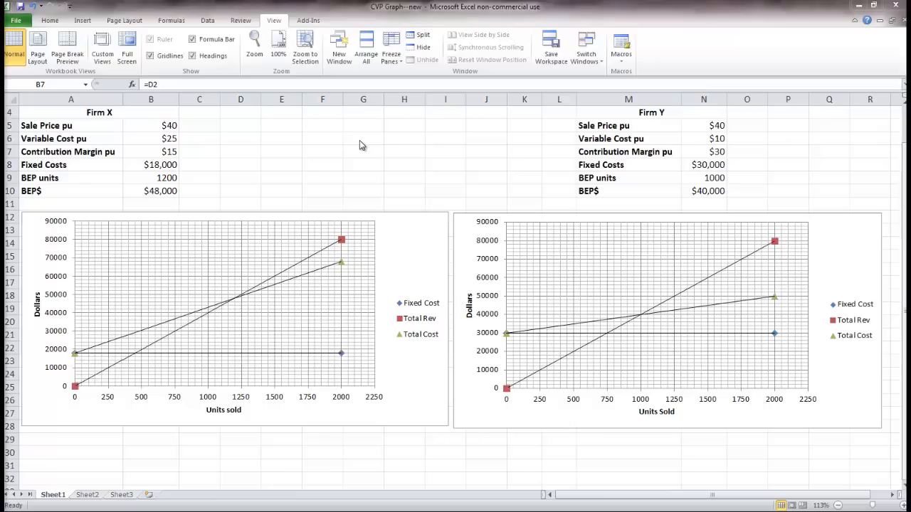
{"action": "mouse_move", "coordinate": [250, 125]}
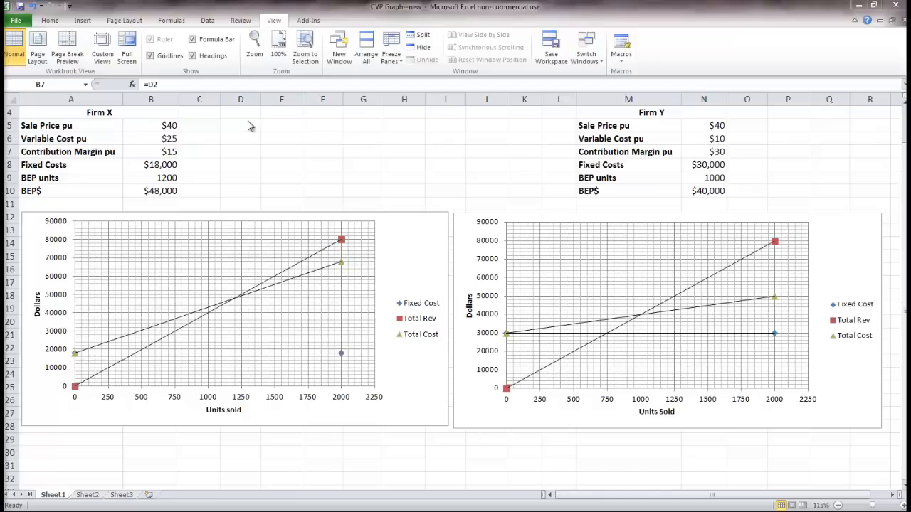
{"action": "mouse_move", "coordinate": [191, 132]}
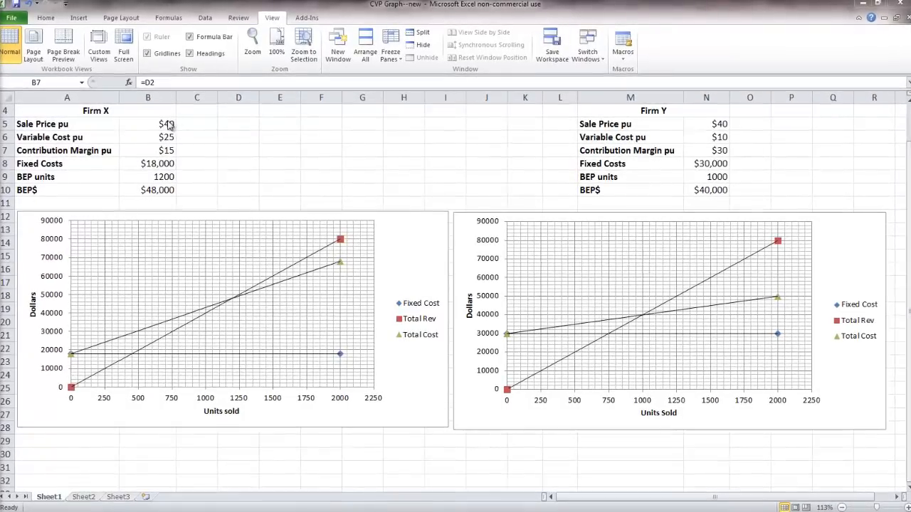
{"action": "left_click", "coordinate": [148, 123]}
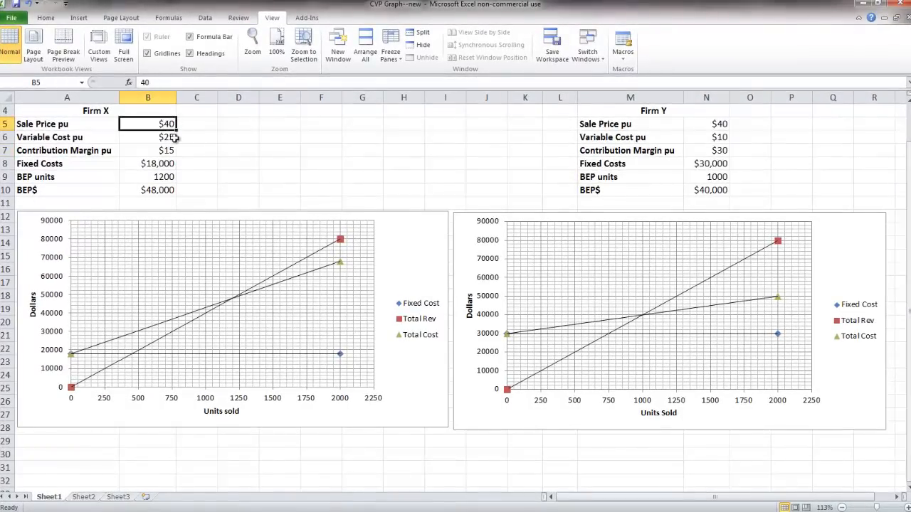
{"action": "left_click", "coordinate": [147, 137]}
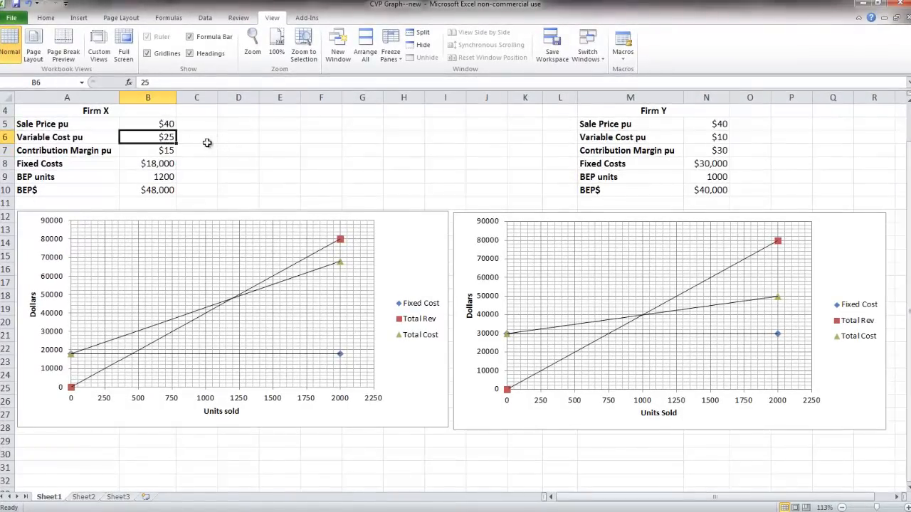
{"action": "left_click", "coordinate": [148, 150]}
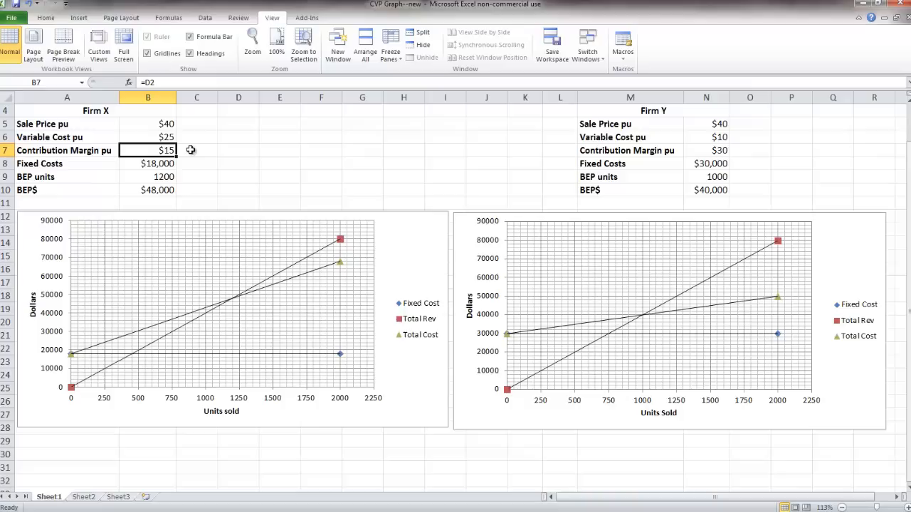
{"action": "mouse_move", "coordinate": [202, 150]}
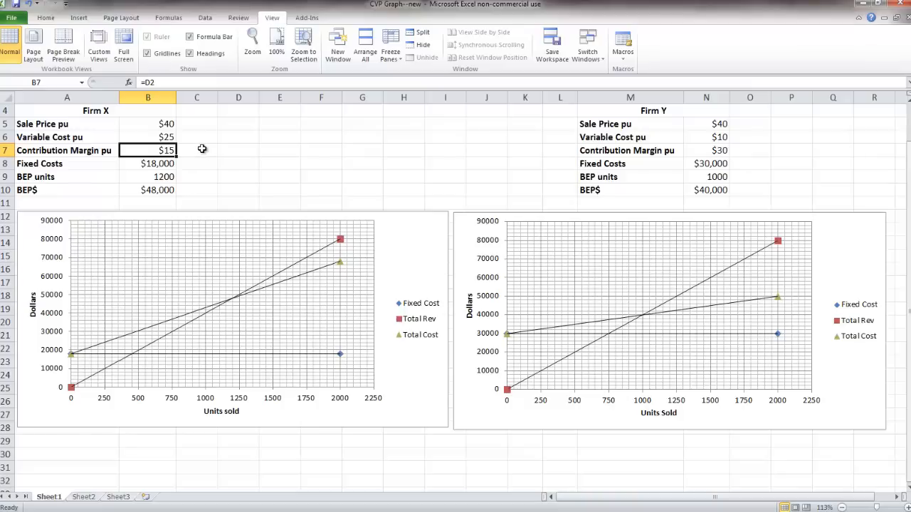
{"action": "mouse_move", "coordinate": [675, 116]}
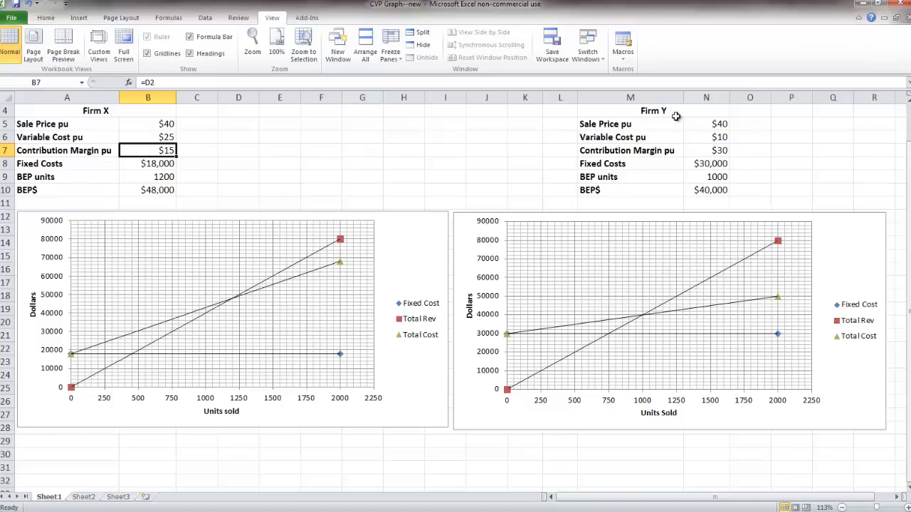
{"action": "left_click", "coordinate": [706, 124]}
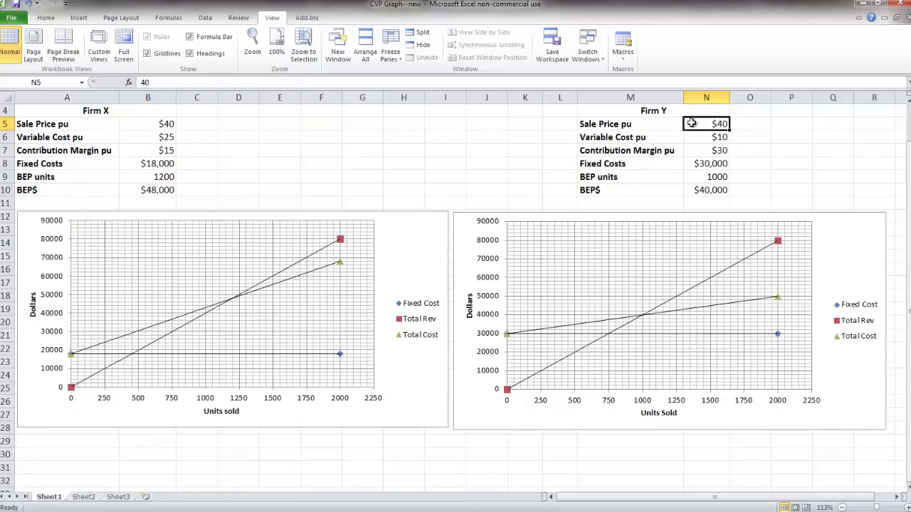
{"action": "left_click", "coordinate": [706, 136]}
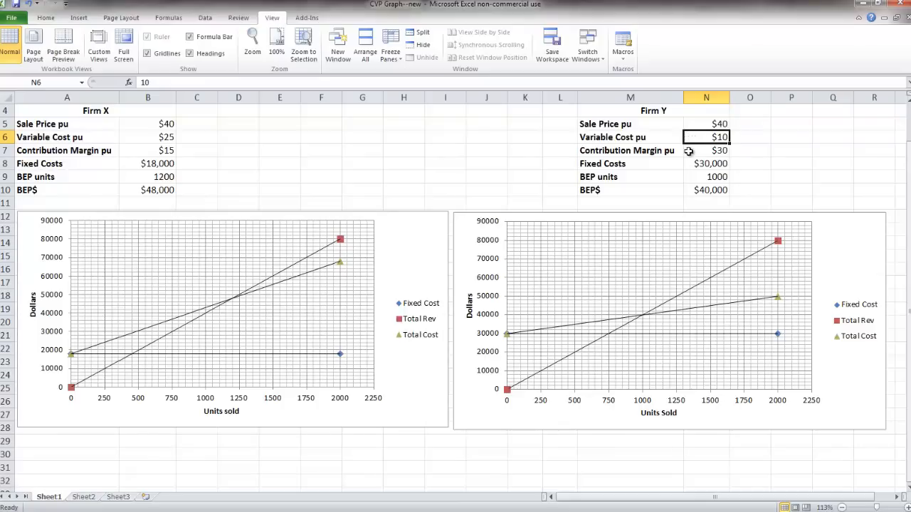
{"action": "left_click", "coordinate": [706, 151]}
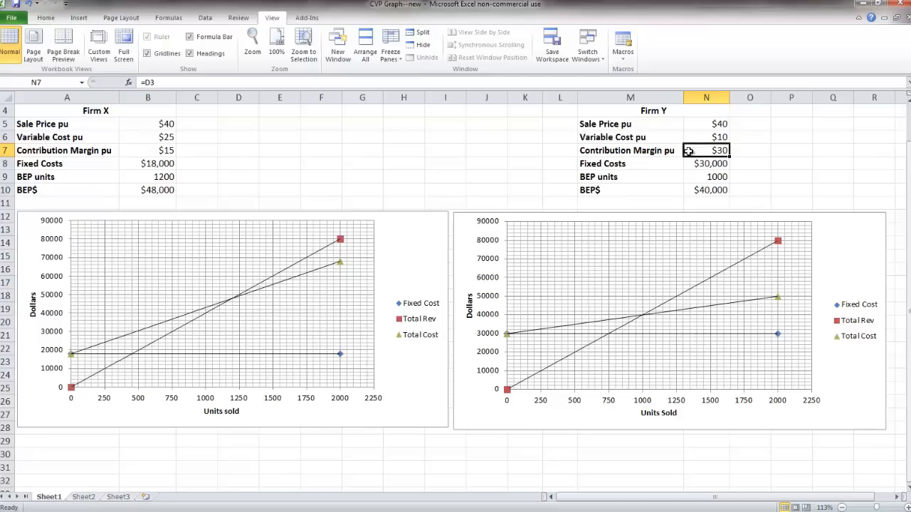
{"action": "mouse_move", "coordinate": [137, 162]}
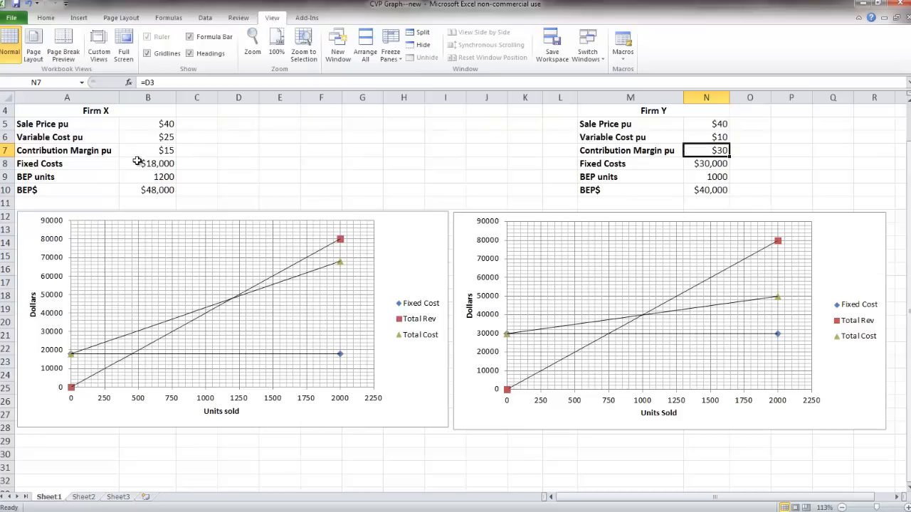
{"action": "mouse_move", "coordinate": [132, 165]}
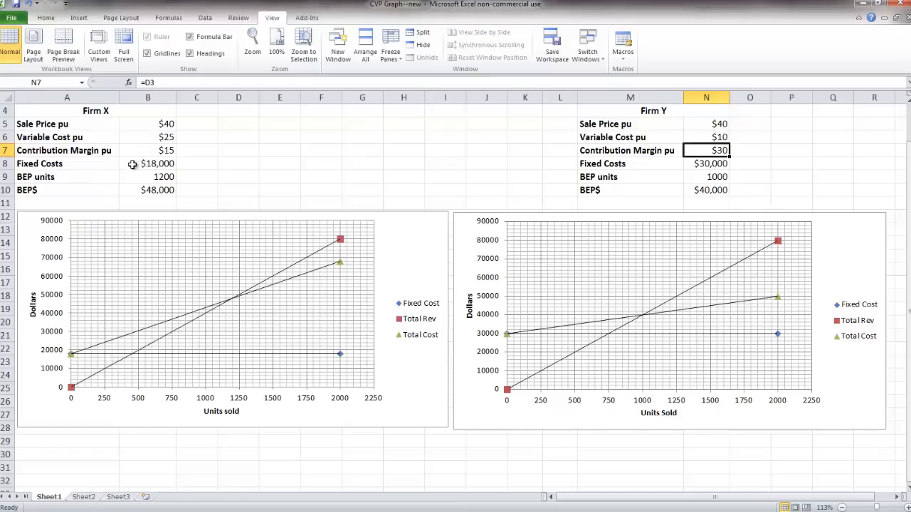
{"action": "left_click", "coordinate": [147, 164]}
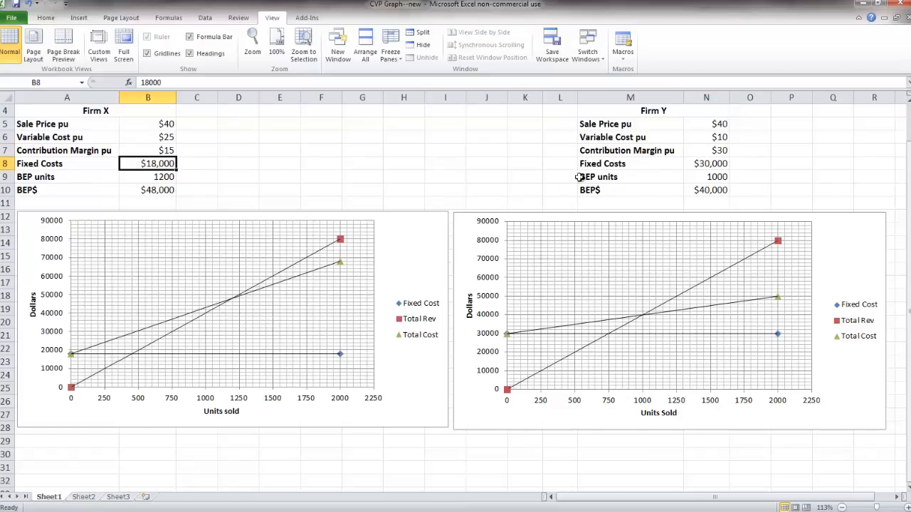
{"action": "left_click", "coordinate": [706, 163]}
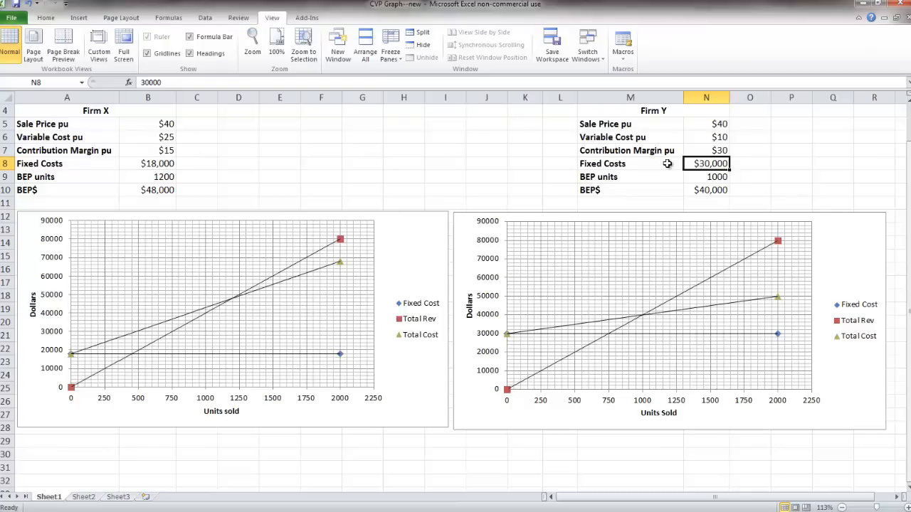
{"action": "mouse_move", "coordinate": [355, 168]}
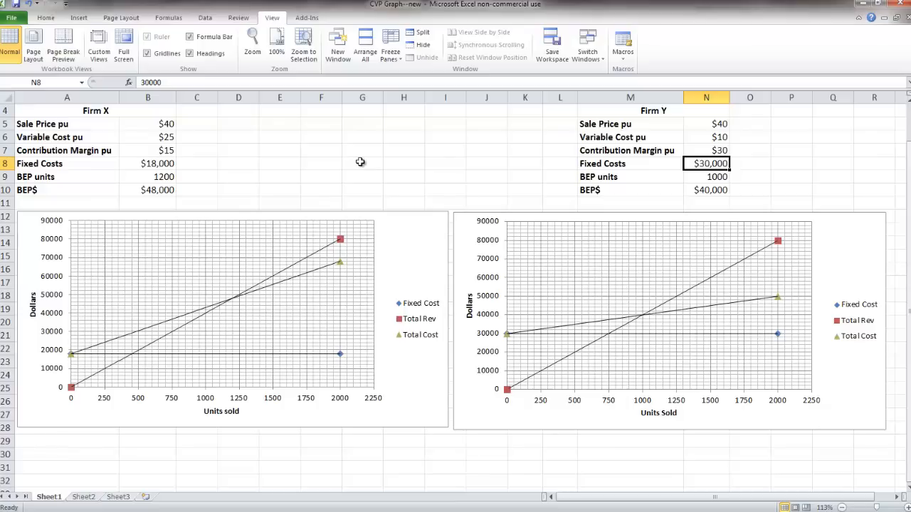
{"action": "mouse_move", "coordinate": [377, 150]}
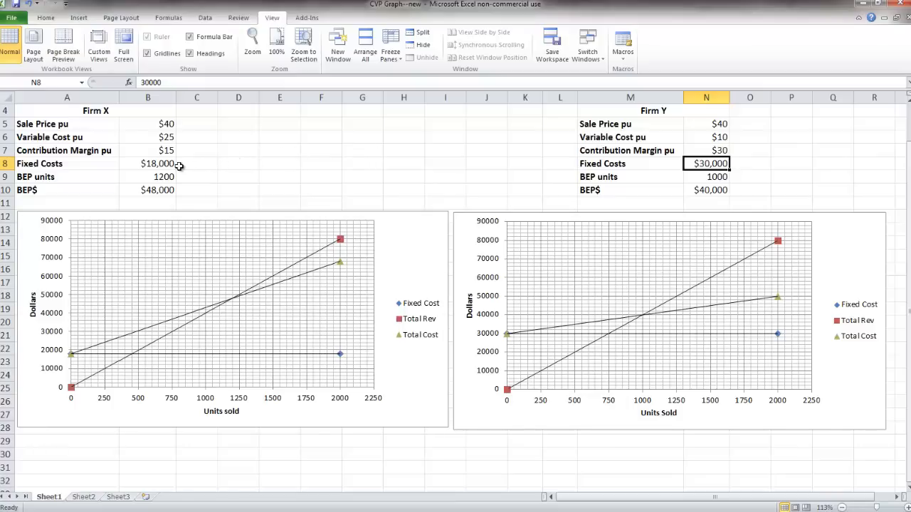
{"action": "left_click", "coordinate": [147, 164]}
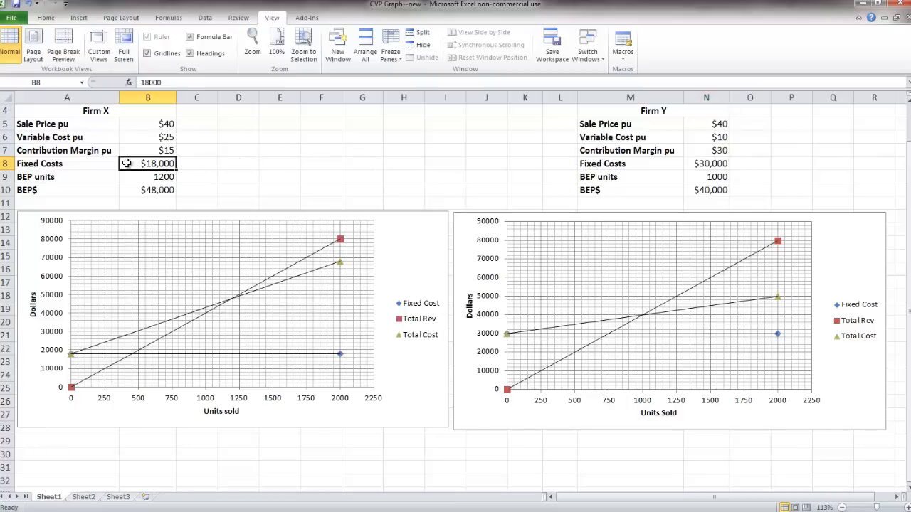
{"action": "left_click", "coordinate": [147, 137]}
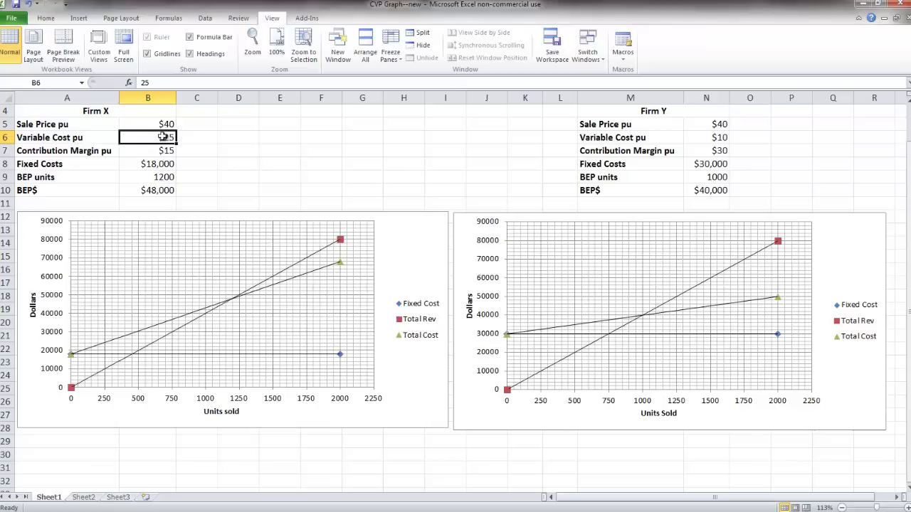
{"action": "mouse_move", "coordinate": [390, 154]}
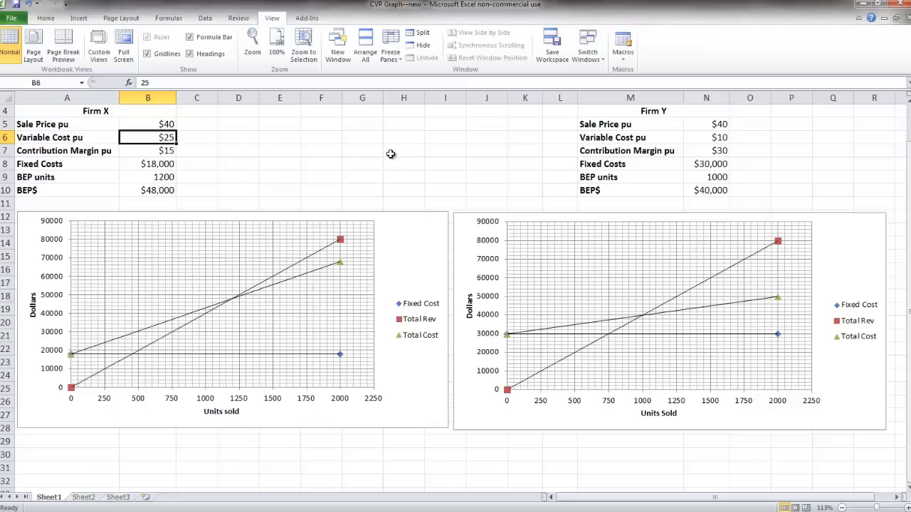
{"action": "mouse_move", "coordinate": [406, 240]}
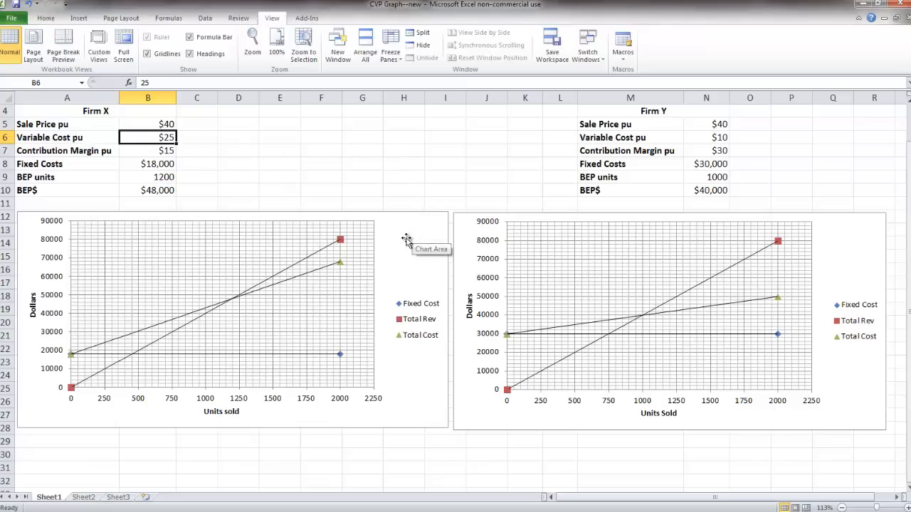
{"action": "mouse_move", "coordinate": [340, 242]}
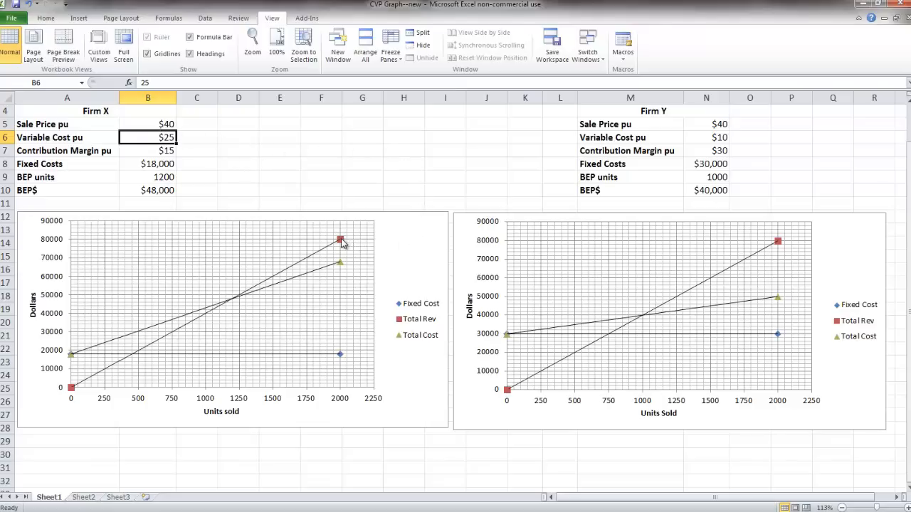
{"action": "mouse_move", "coordinate": [340, 240]}
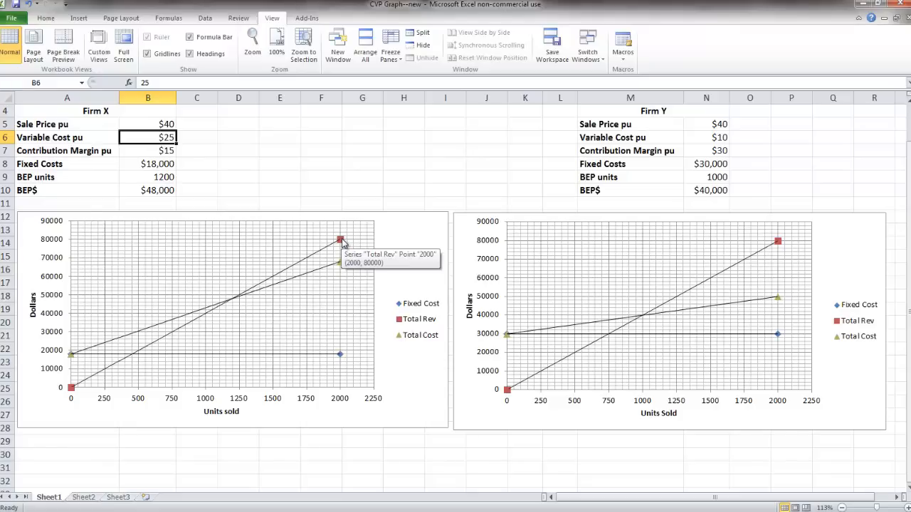
{"action": "mouse_move", "coordinate": [392, 247]}
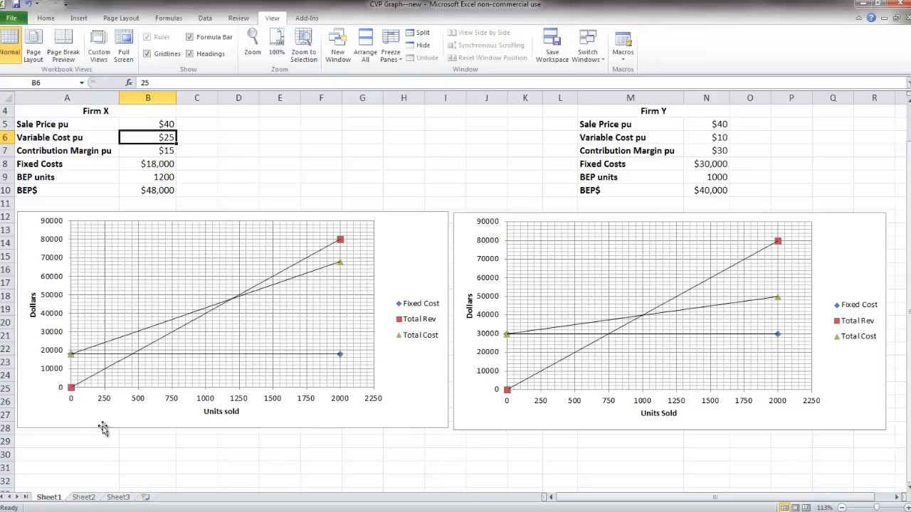
{"action": "mouse_move", "coordinate": [280, 423]}
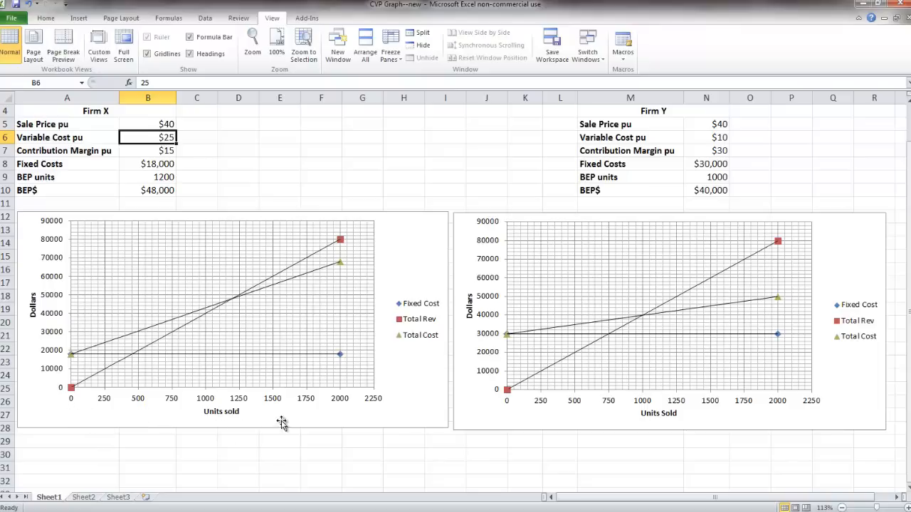
{"action": "mouse_move", "coordinate": [342, 399]}
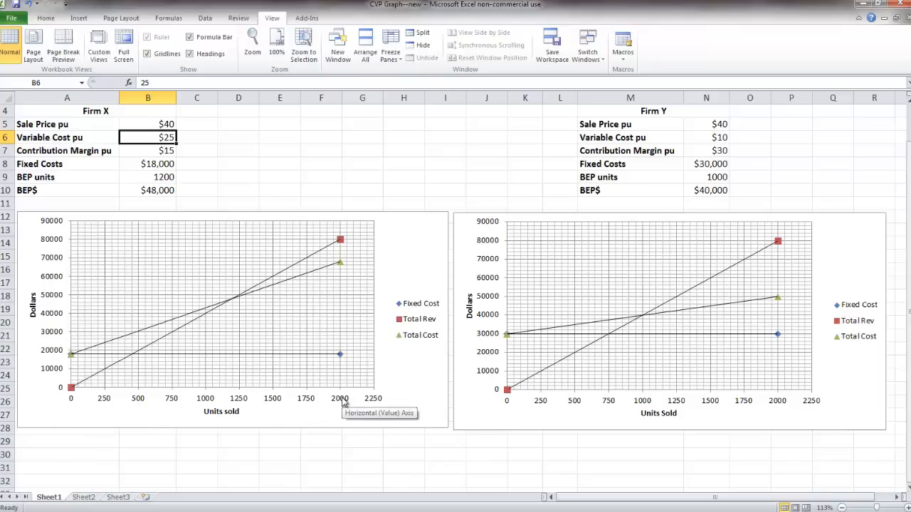
{"action": "mouse_move", "coordinate": [403, 273]}
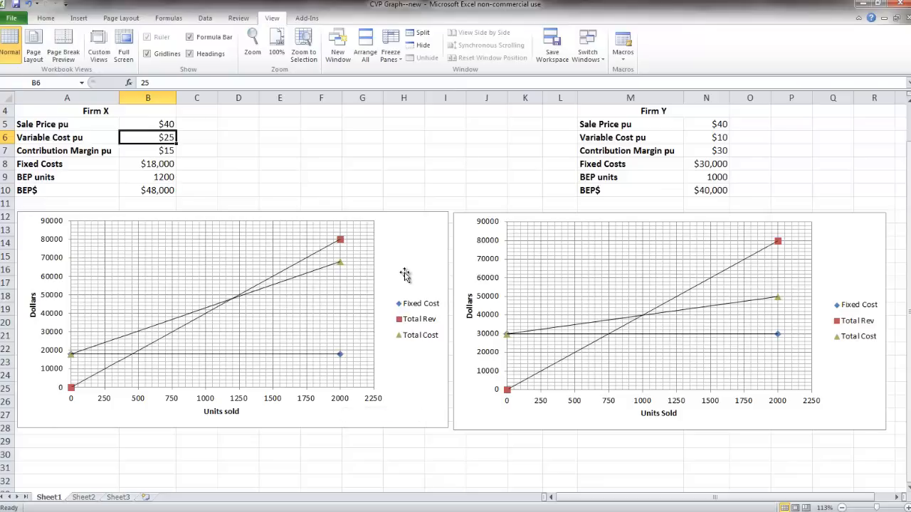
{"action": "left_click", "coordinate": [150, 123]}
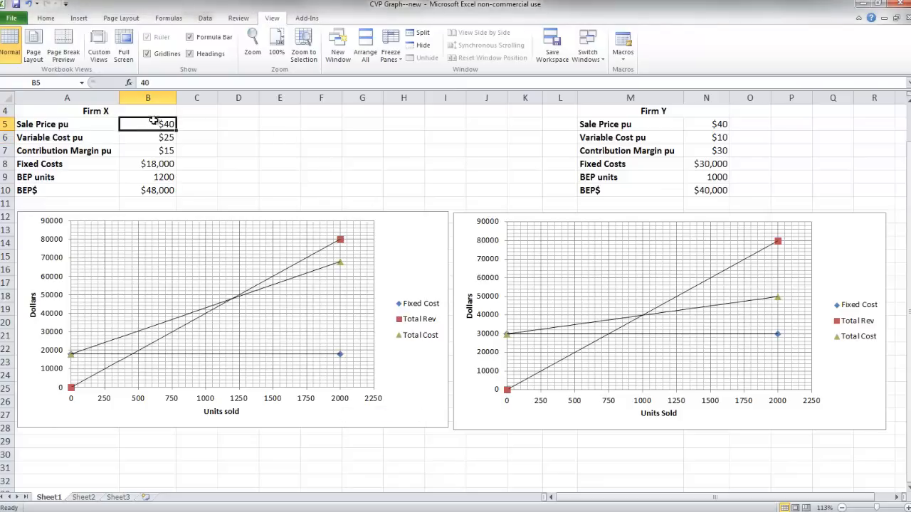
{"action": "mouse_move", "coordinate": [342, 242]}
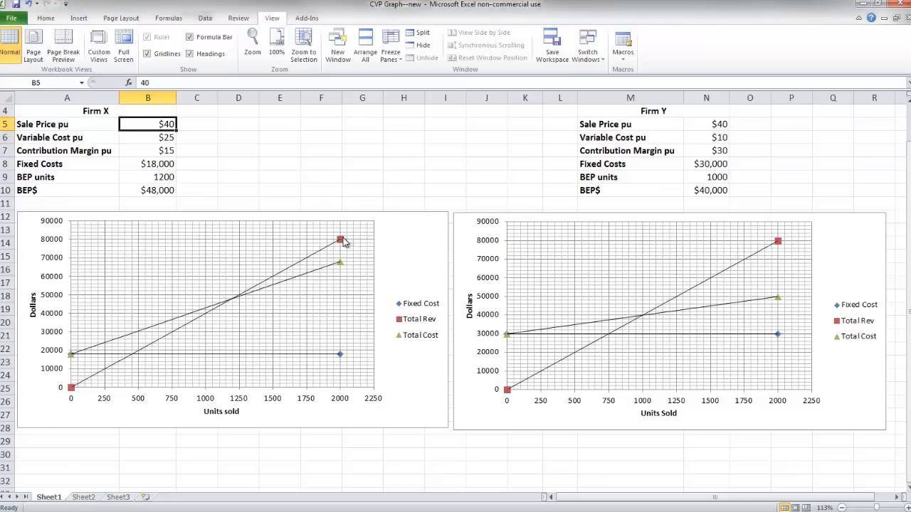
{"action": "mouse_move", "coordinate": [237, 247]}
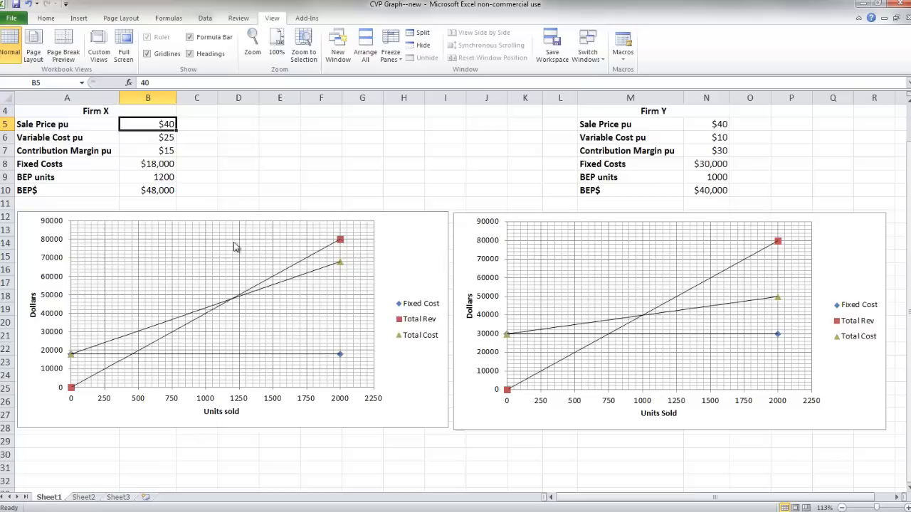
{"action": "mouse_move", "coordinate": [53, 245]}
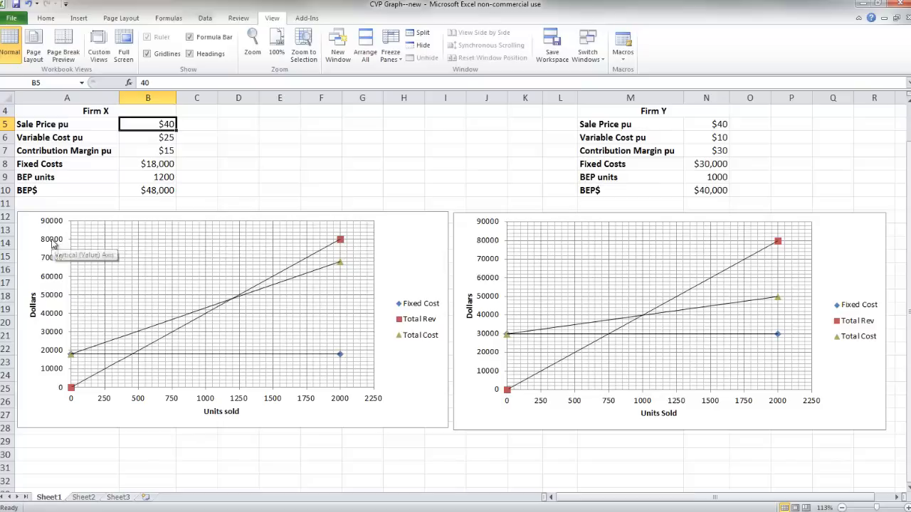
{"action": "left_click", "coordinate": [131, 247]}
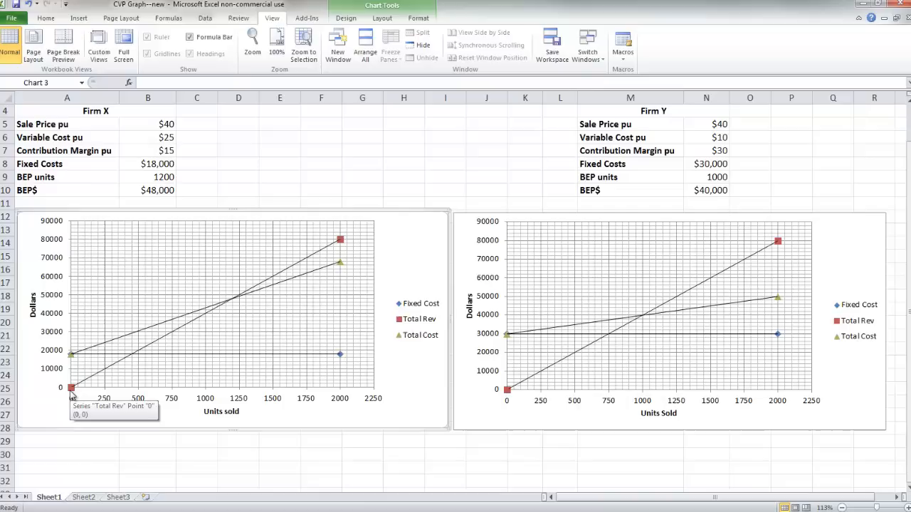
{"action": "mouse_move", "coordinate": [380, 379]}
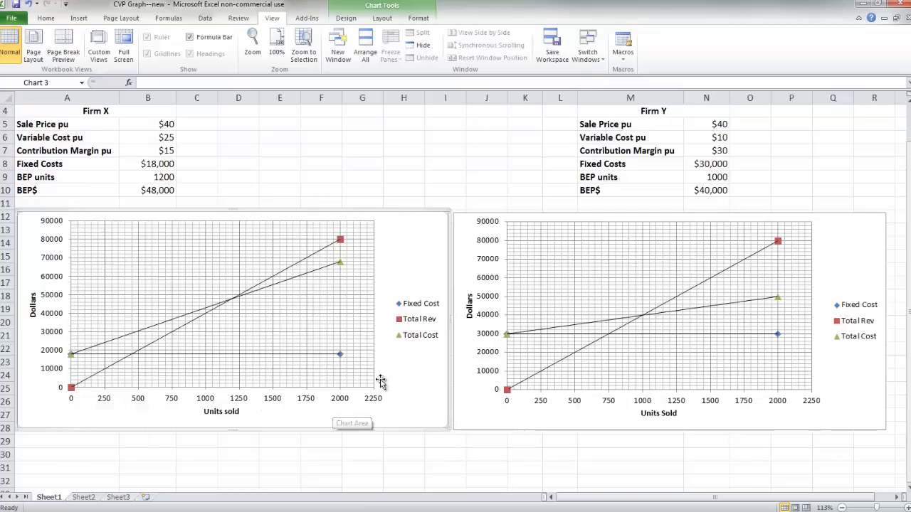
{"action": "mouse_move", "coordinate": [173, 359]}
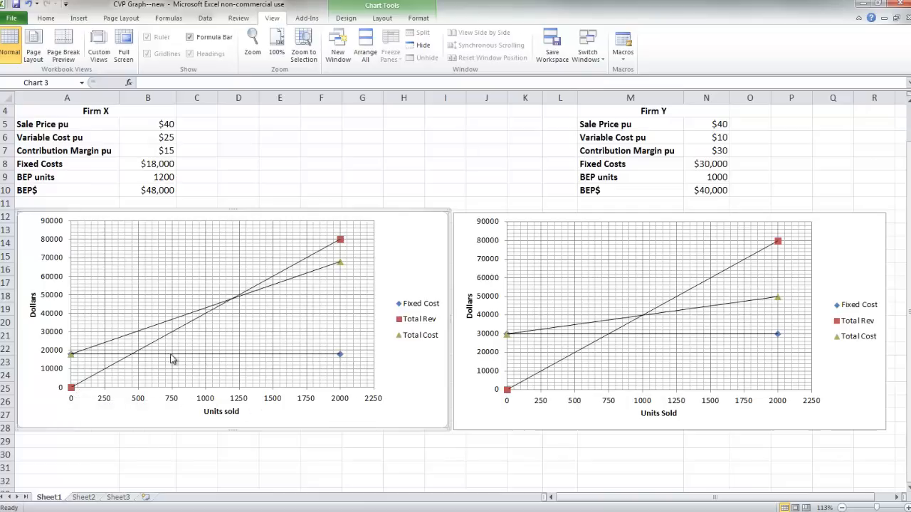
{"action": "mouse_move", "coordinate": [240, 366]}
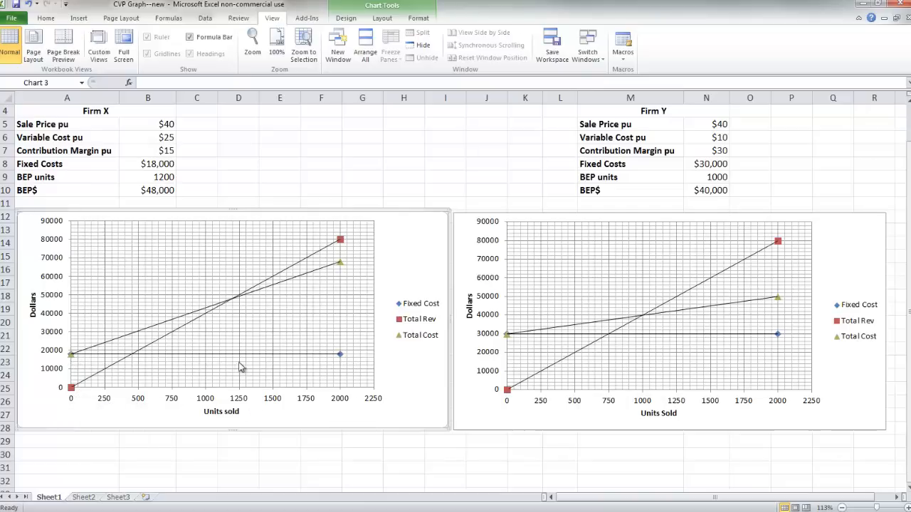
{"action": "mouse_move", "coordinate": [339, 355]}
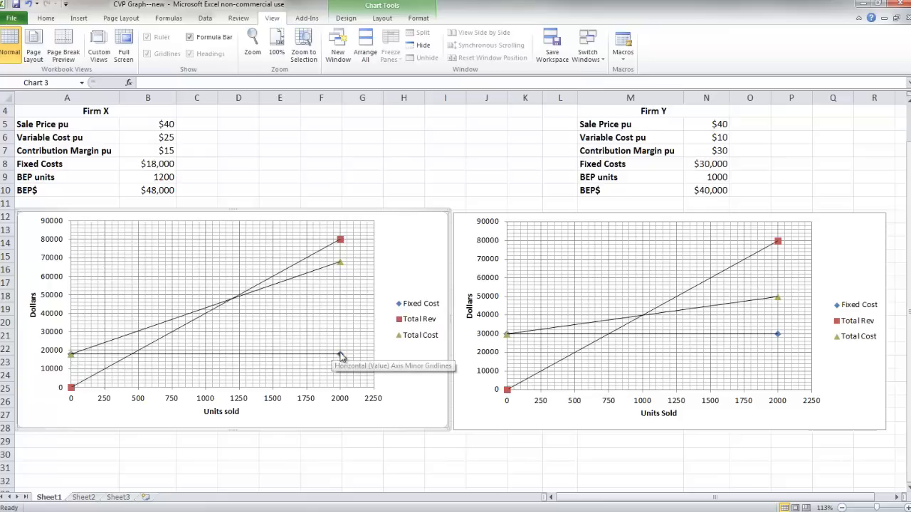
{"action": "mouse_move", "coordinate": [341, 357]}
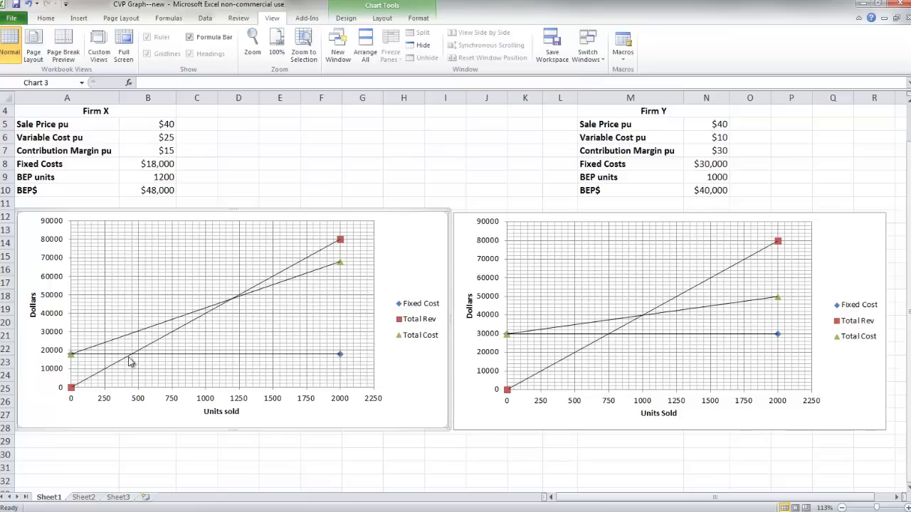
{"action": "mouse_move", "coordinate": [71, 360]}
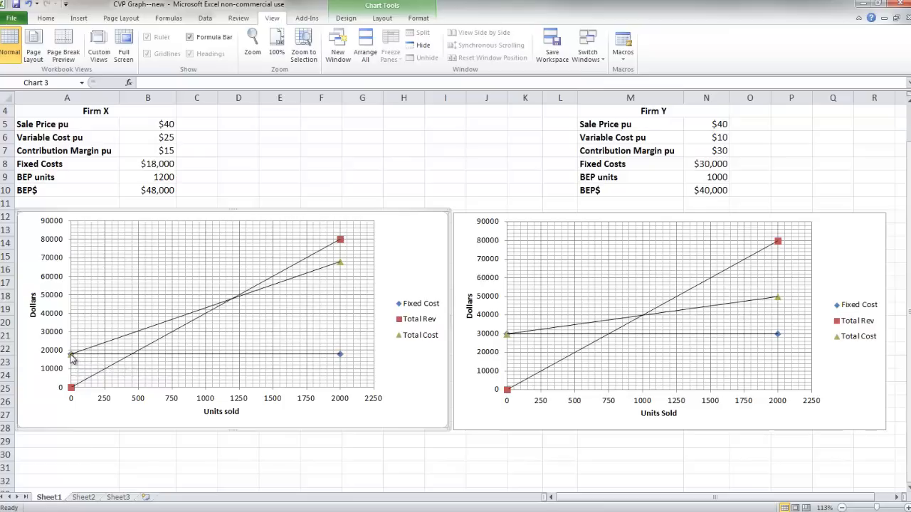
{"action": "mouse_move", "coordinate": [321, 284]}
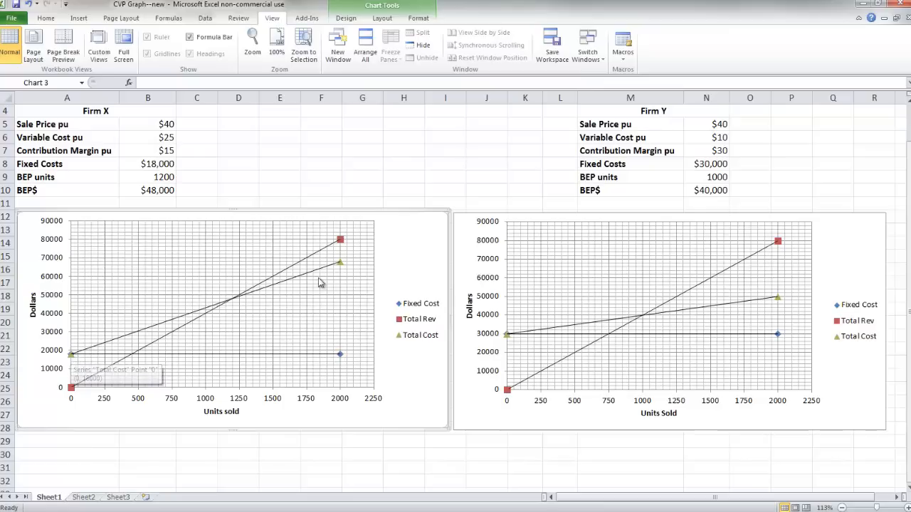
{"action": "mouse_move", "coordinate": [338, 260]}
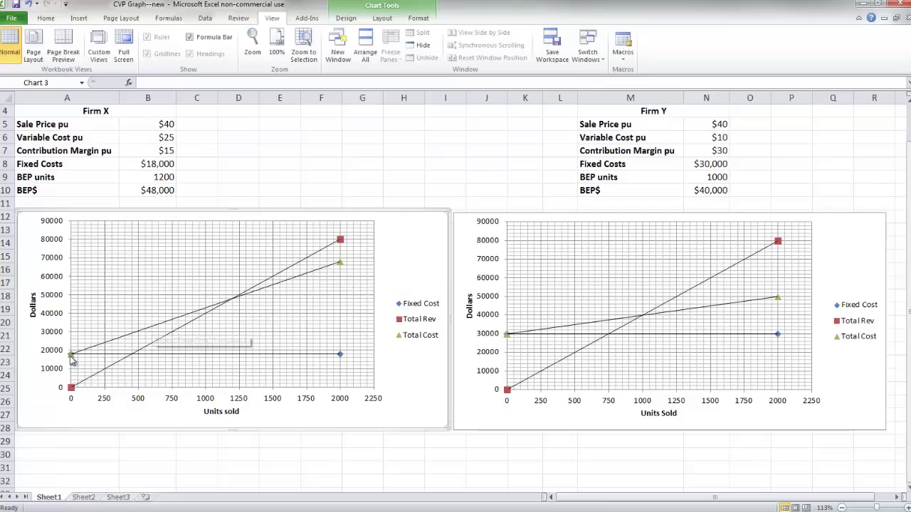
{"action": "mouse_move", "coordinate": [72, 357]}
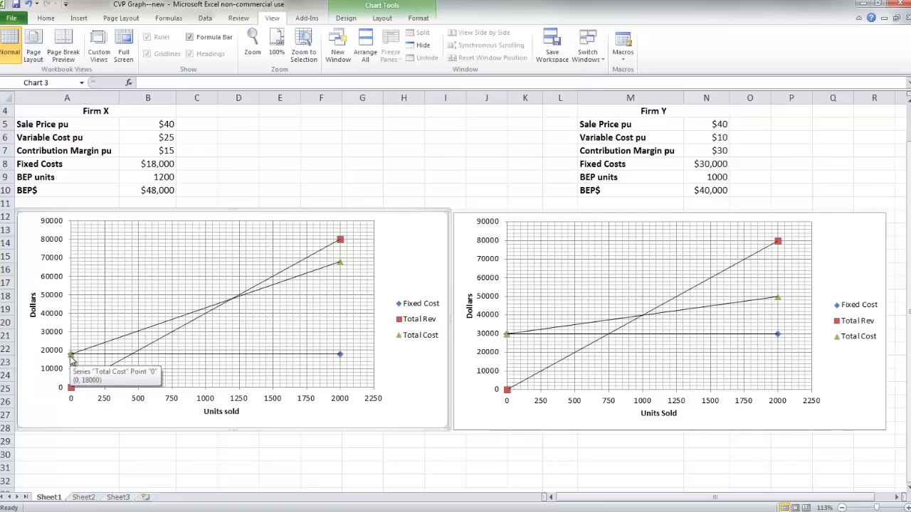
{"action": "mouse_move", "coordinate": [87, 359]}
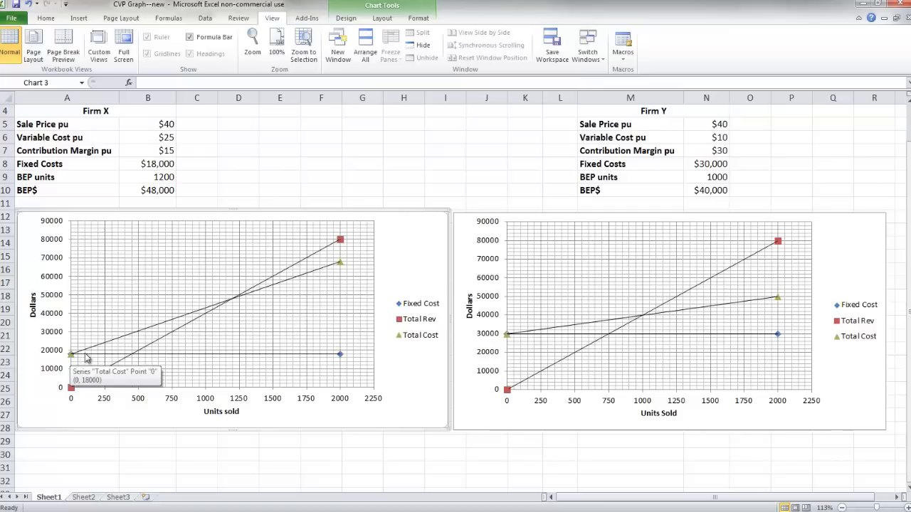
{"action": "mouse_move", "coordinate": [347, 256]}
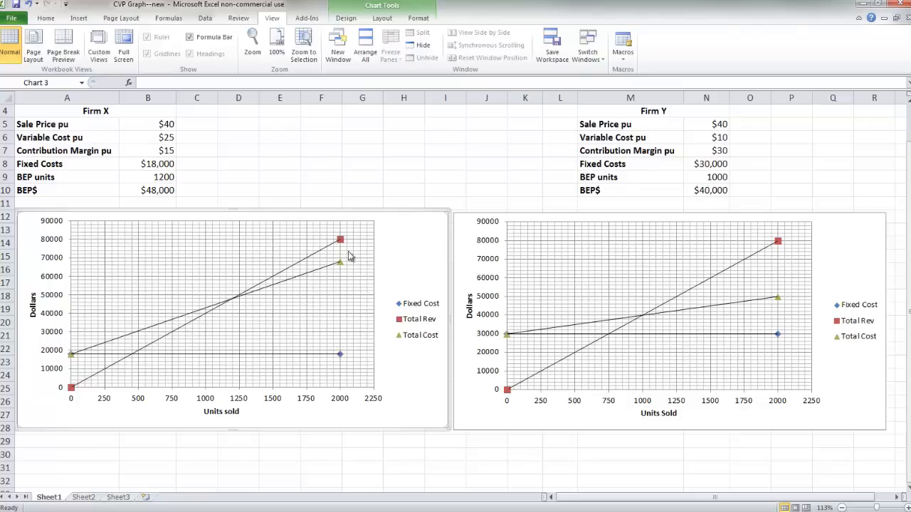
{"action": "mouse_move", "coordinate": [145, 138]}
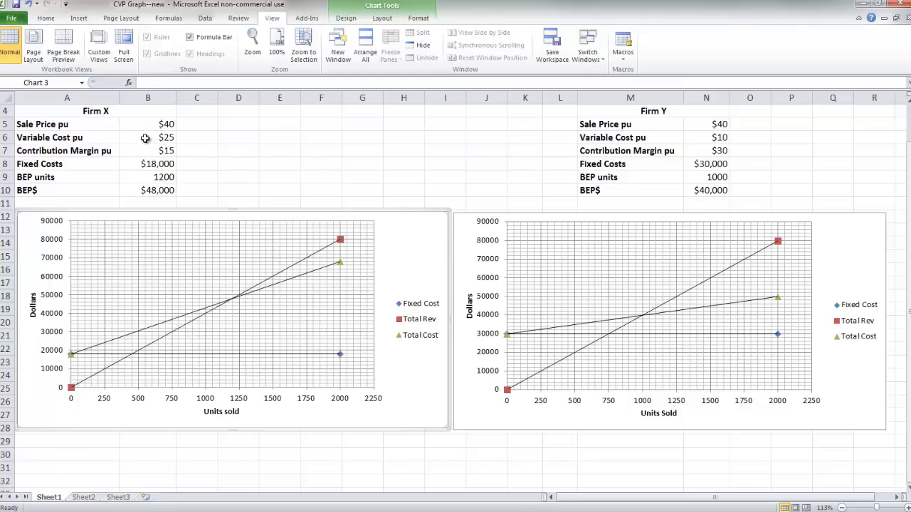
{"action": "left_click", "coordinate": [146, 137]}
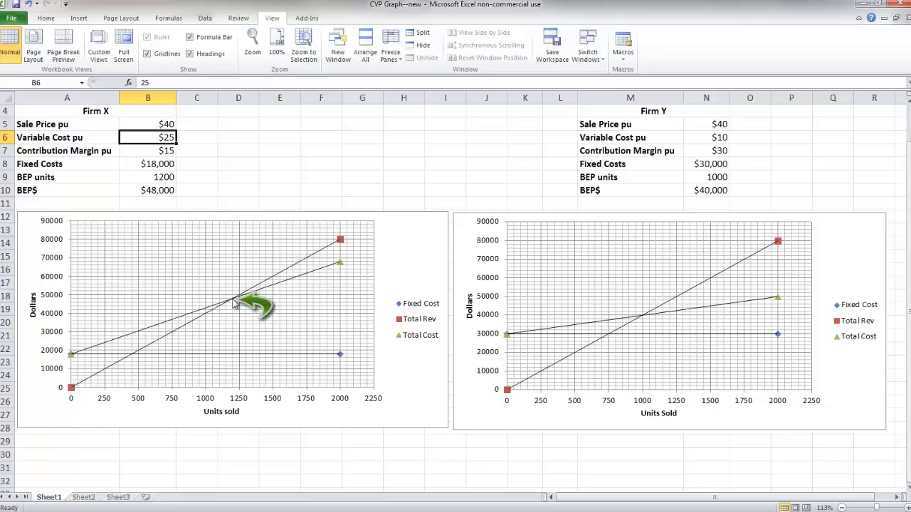
{"action": "mouse_move", "coordinate": [237, 302]}
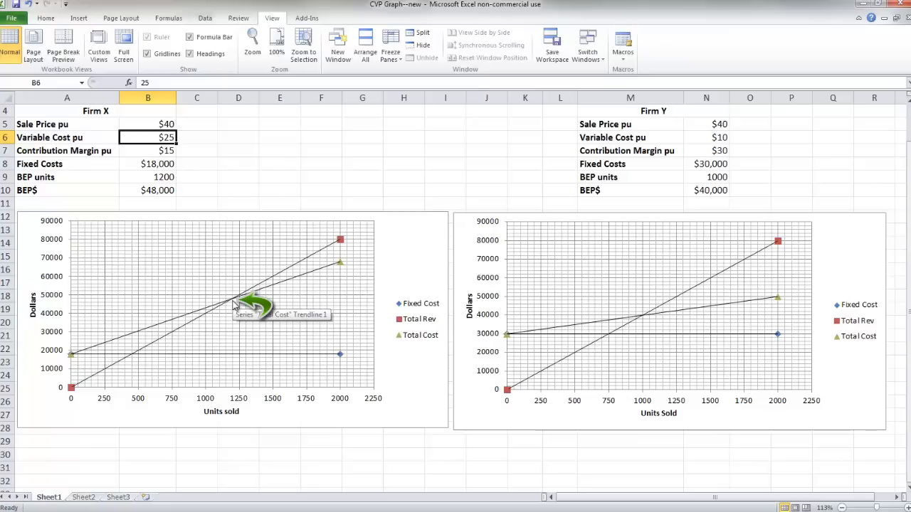
{"action": "left_click", "coordinate": [148, 177]}
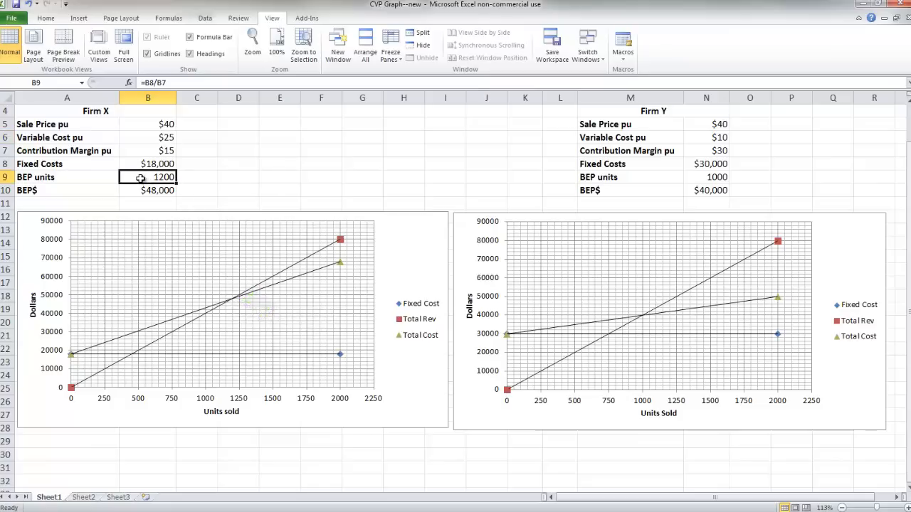
{"action": "mouse_move", "coordinate": [244, 305]}
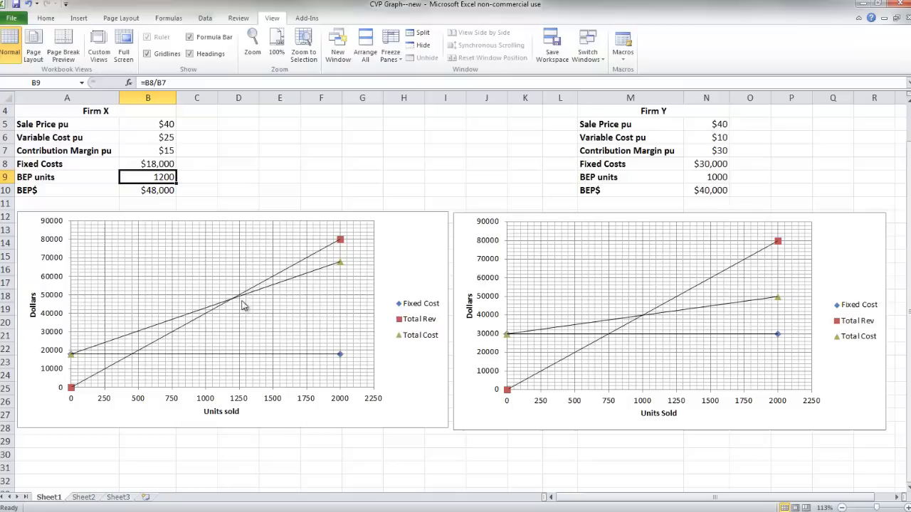
{"action": "mouse_move", "coordinate": [236, 318]}
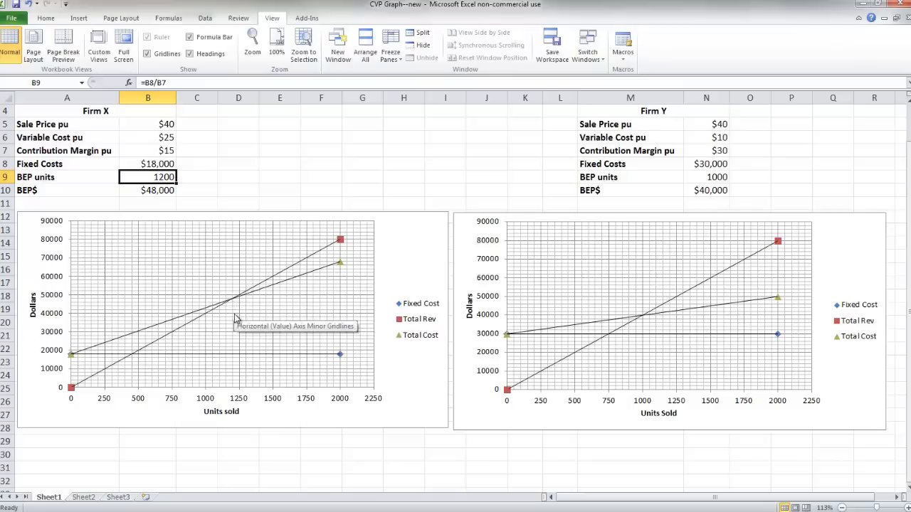
{"action": "mouse_move", "coordinate": [235, 389]}
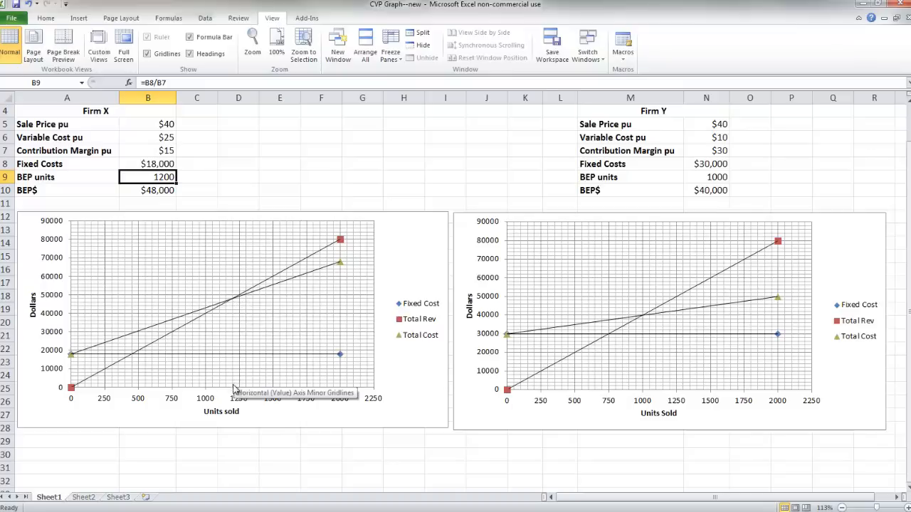
{"action": "mouse_move", "coordinate": [235, 398]}
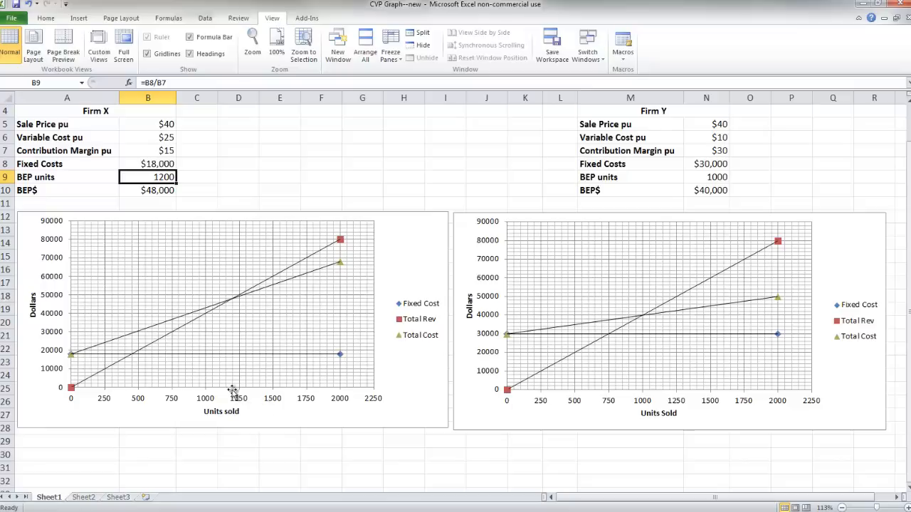
{"action": "mouse_move", "coordinate": [231, 394]}
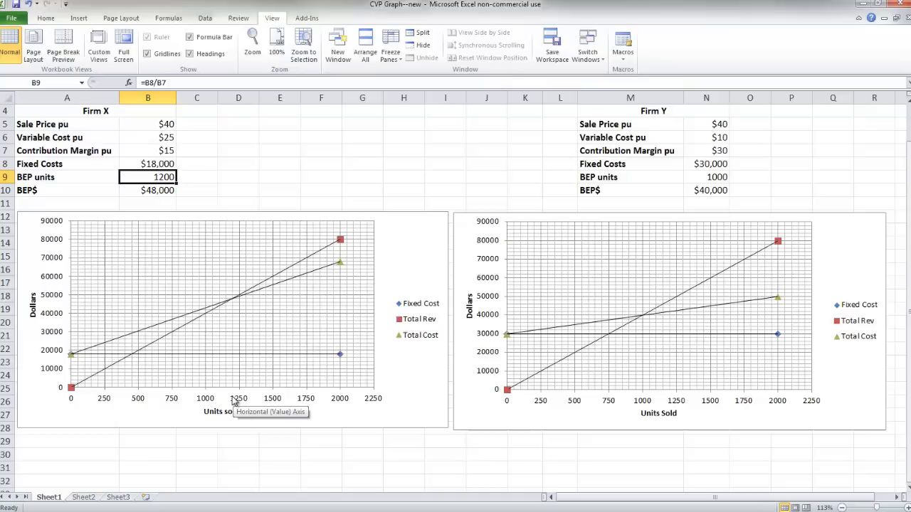
{"action": "mouse_move", "coordinate": [692, 180]}
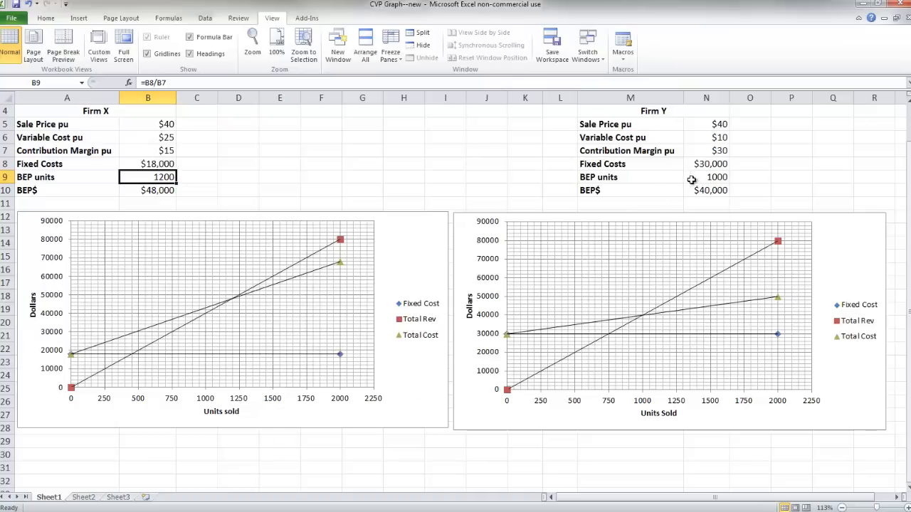
{"action": "left_click", "coordinate": [706, 178]}
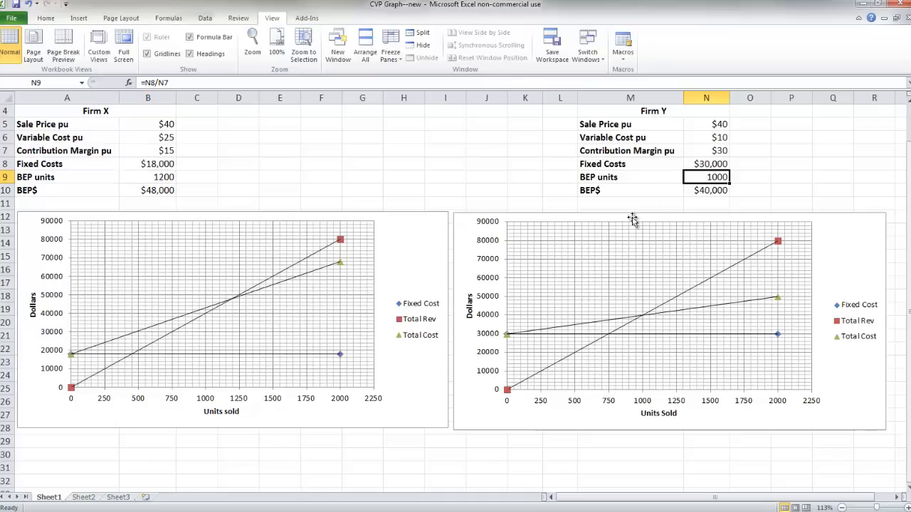
{"action": "mouse_move", "coordinate": [626, 276]}
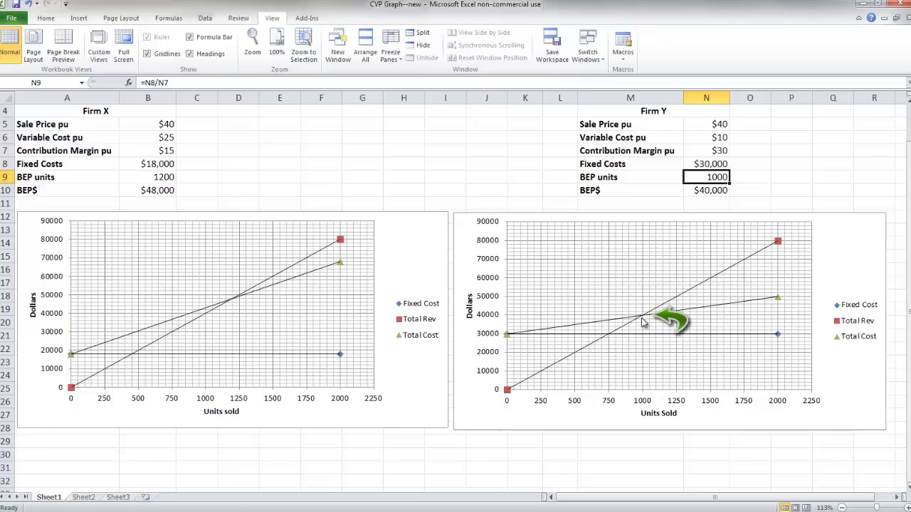
{"action": "mouse_move", "coordinate": [642, 323]}
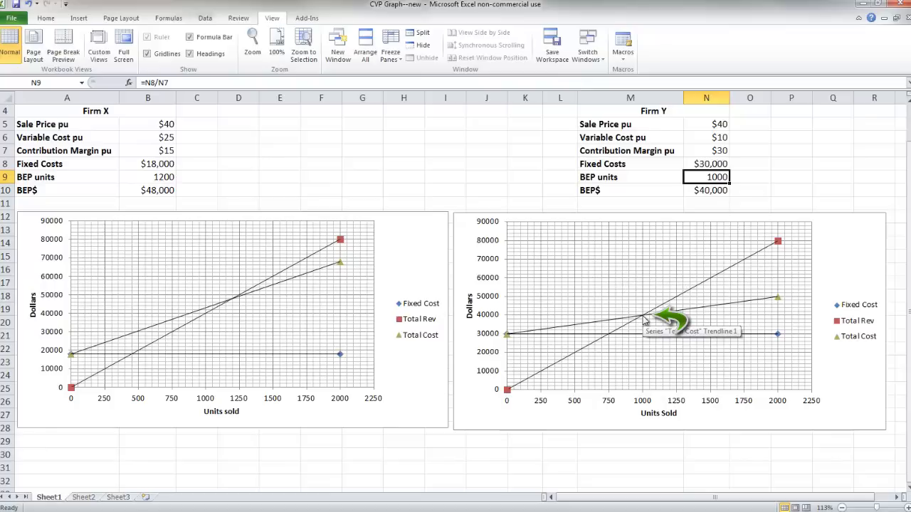
{"action": "mouse_move", "coordinate": [648, 367]}
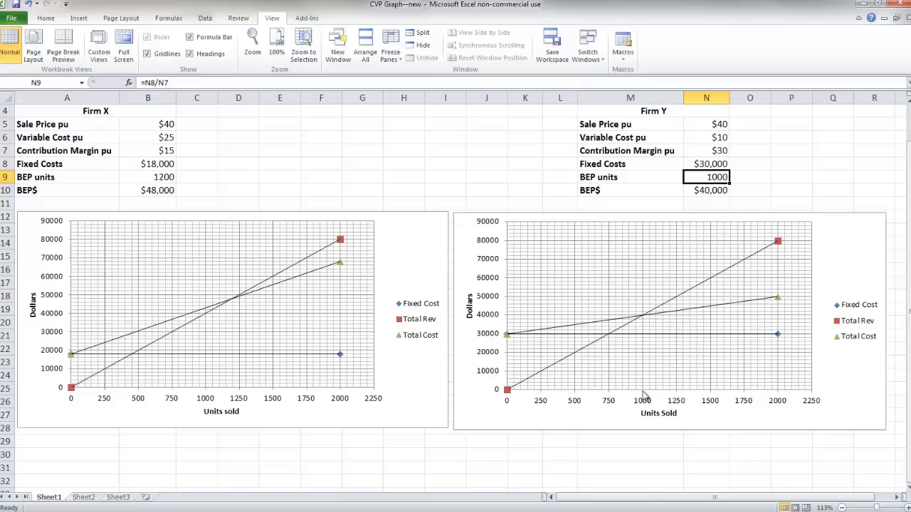
{"action": "mouse_move", "coordinate": [648, 359]}
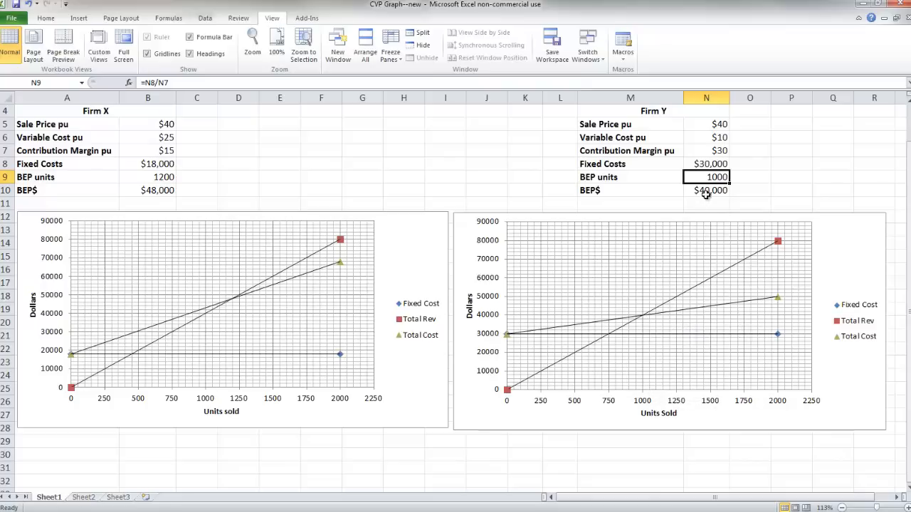
{"action": "left_click", "coordinate": [706, 190]}
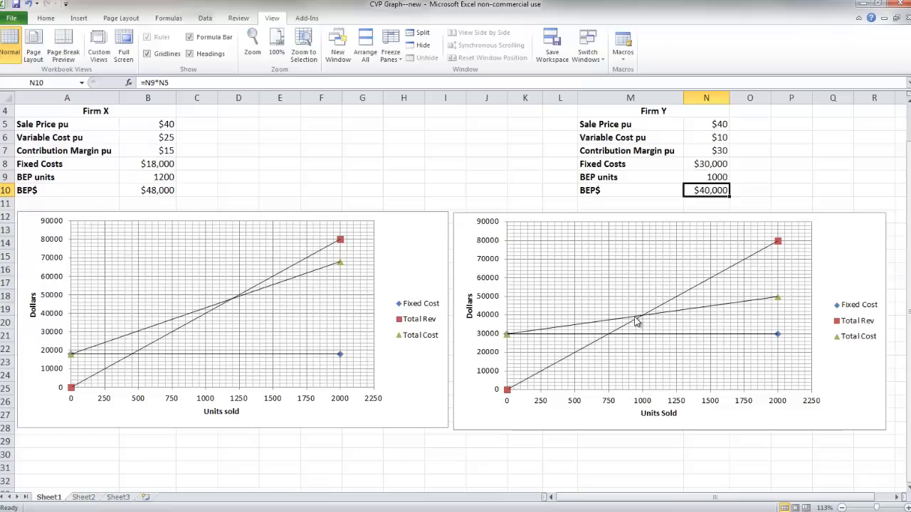
{"action": "mouse_move", "coordinate": [500, 323]}
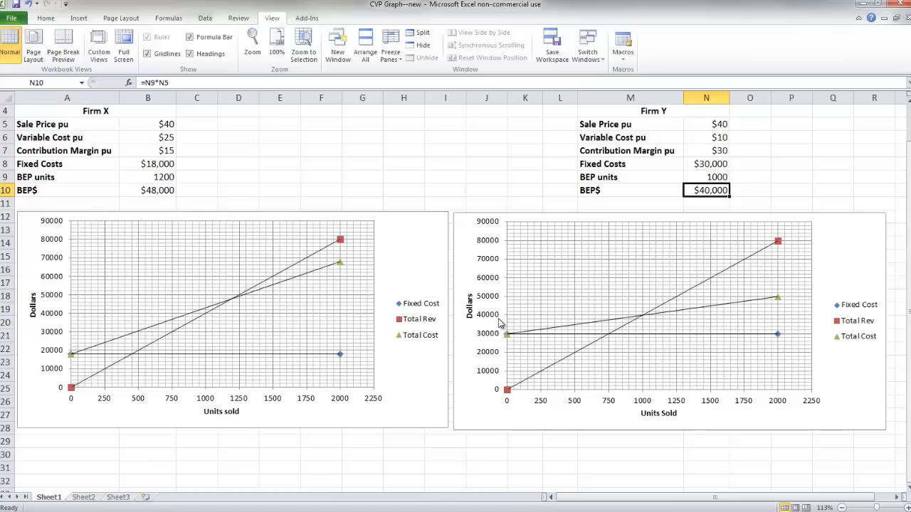
{"action": "mouse_move", "coordinate": [498, 321]}
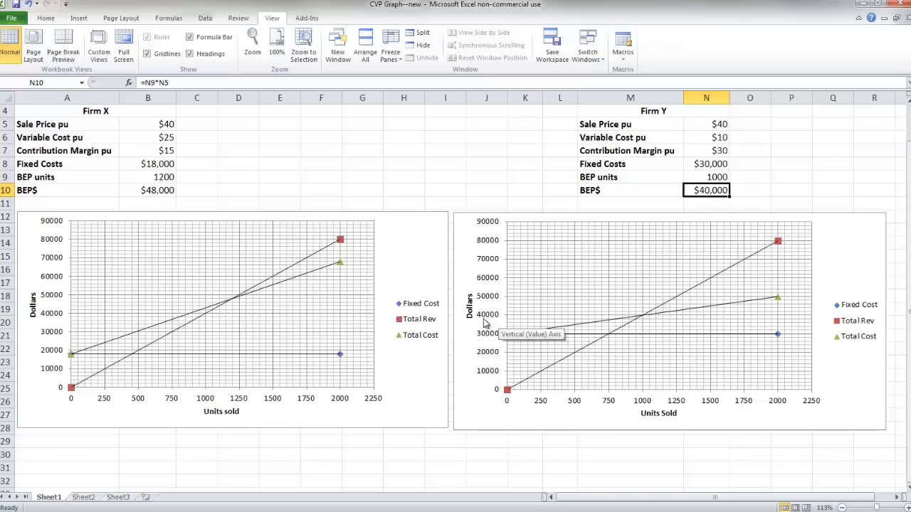
{"action": "mouse_move", "coordinate": [490, 330]}
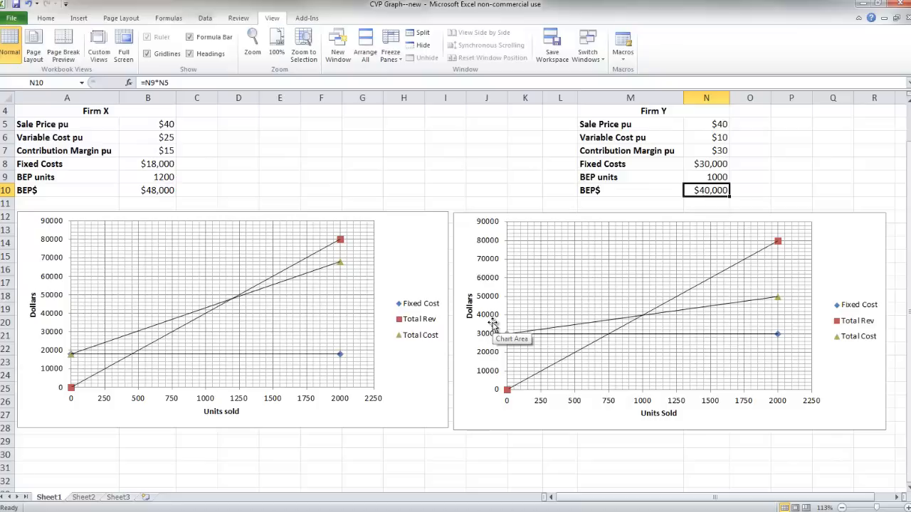
{"action": "mouse_move", "coordinate": [736, 271]}
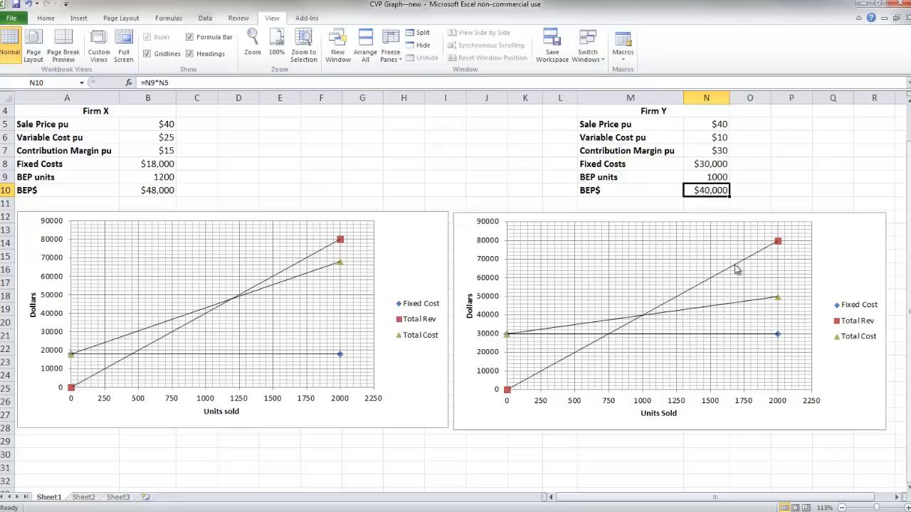
{"action": "mouse_move", "coordinate": [709, 313]}
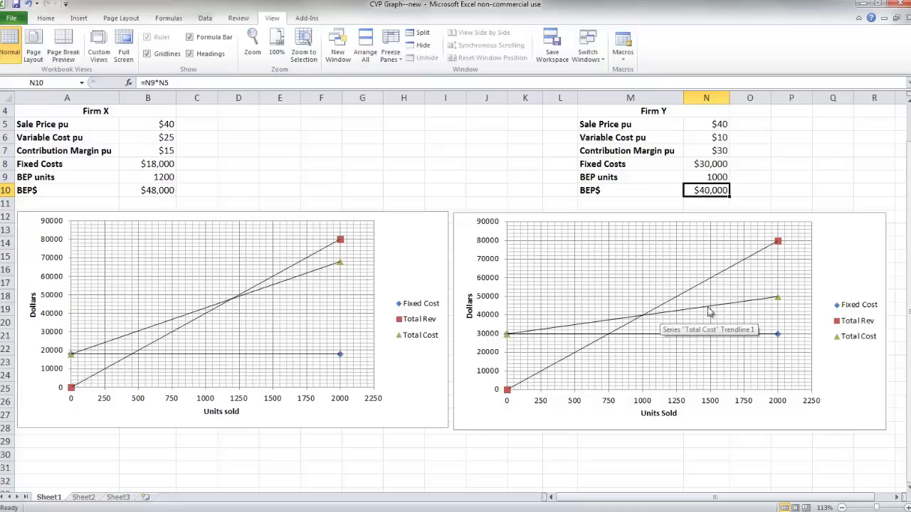
{"action": "mouse_move", "coordinate": [791, 296]}
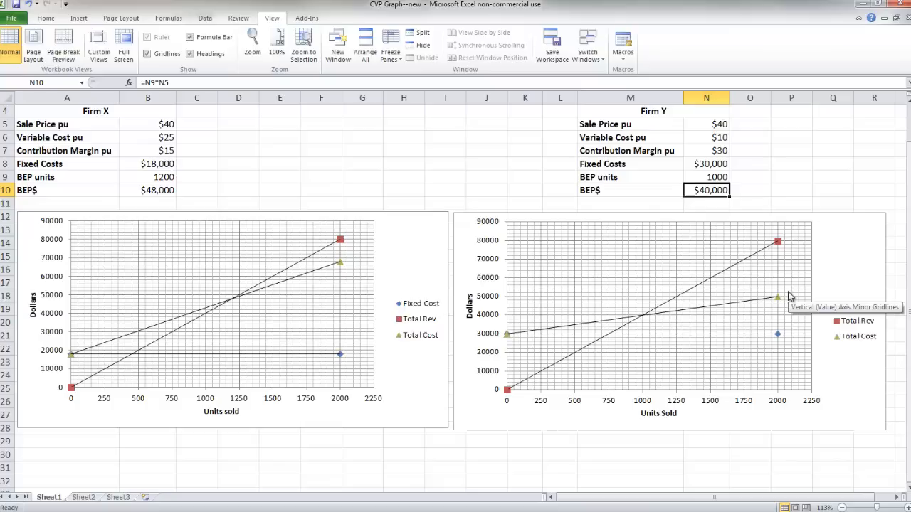
{"action": "mouse_move", "coordinate": [786, 298]}
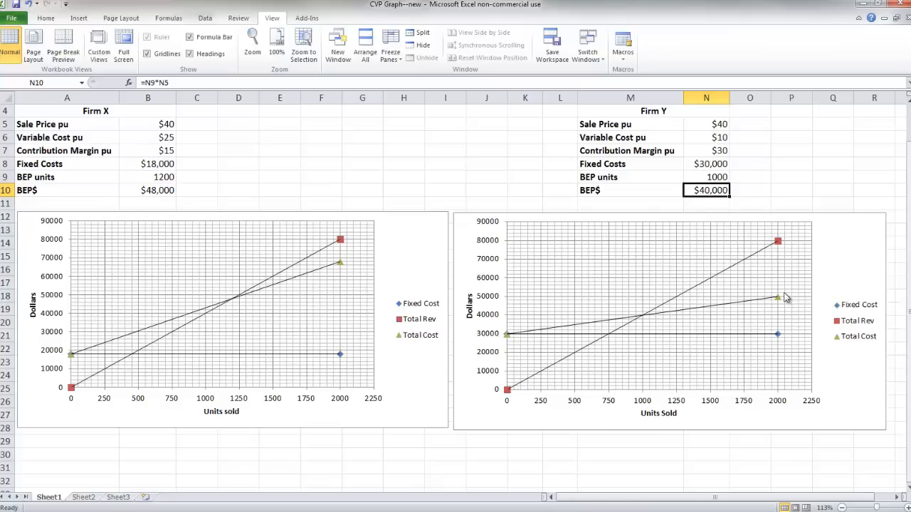
{"action": "mouse_move", "coordinate": [667, 310]}
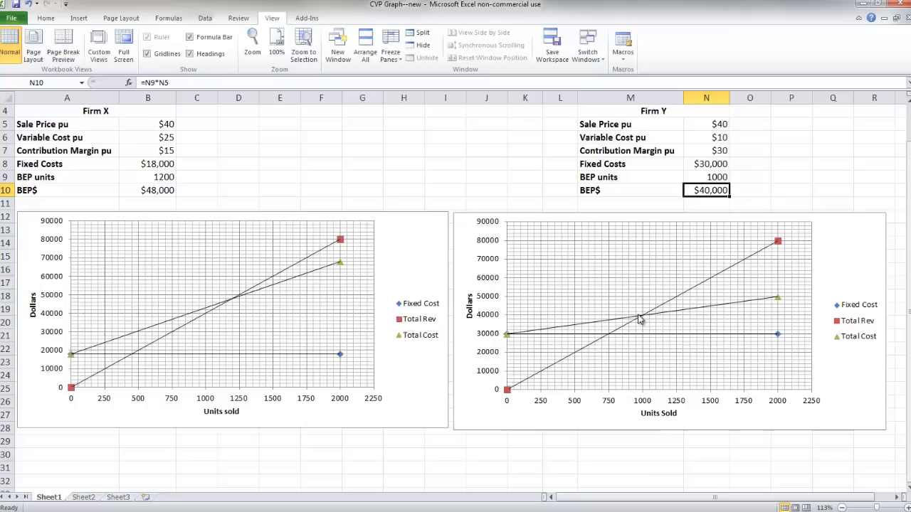
{"action": "mouse_move", "coordinate": [790, 275]}
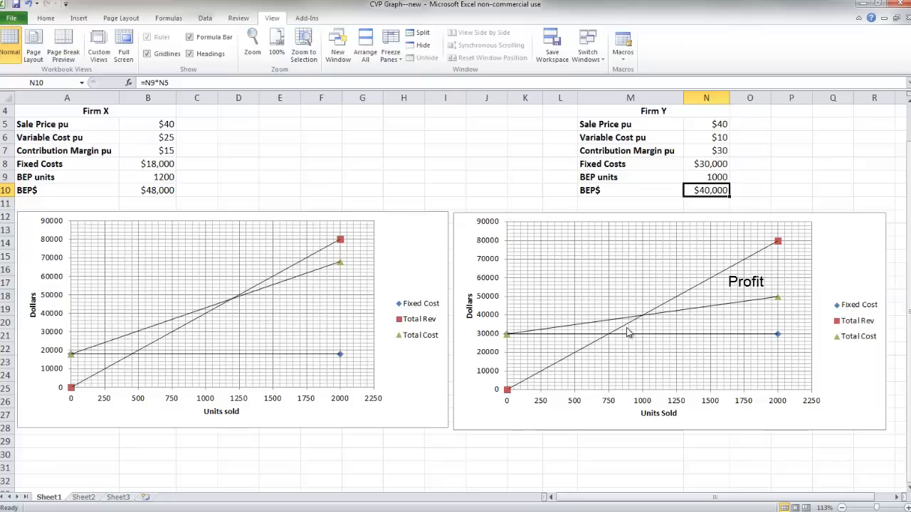
{"action": "mouse_move", "coordinate": [526, 344]}
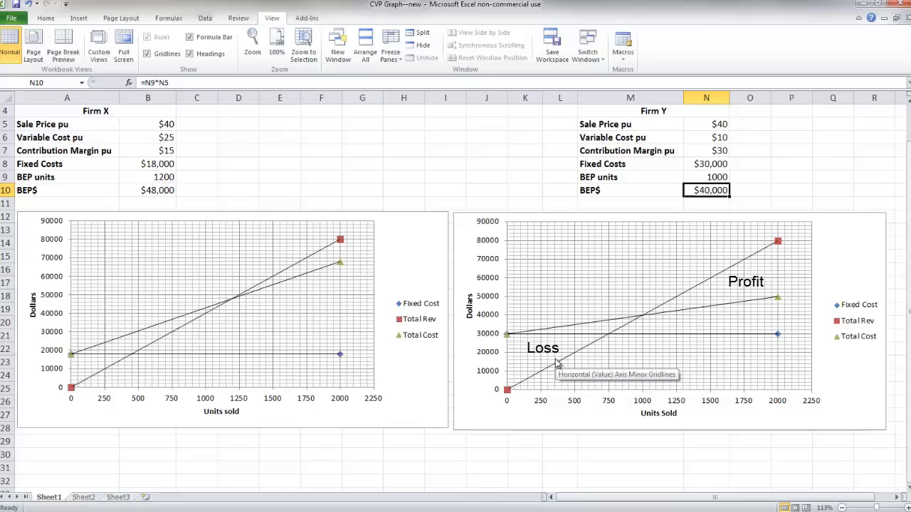
{"action": "mouse_move", "coordinate": [558, 365]}
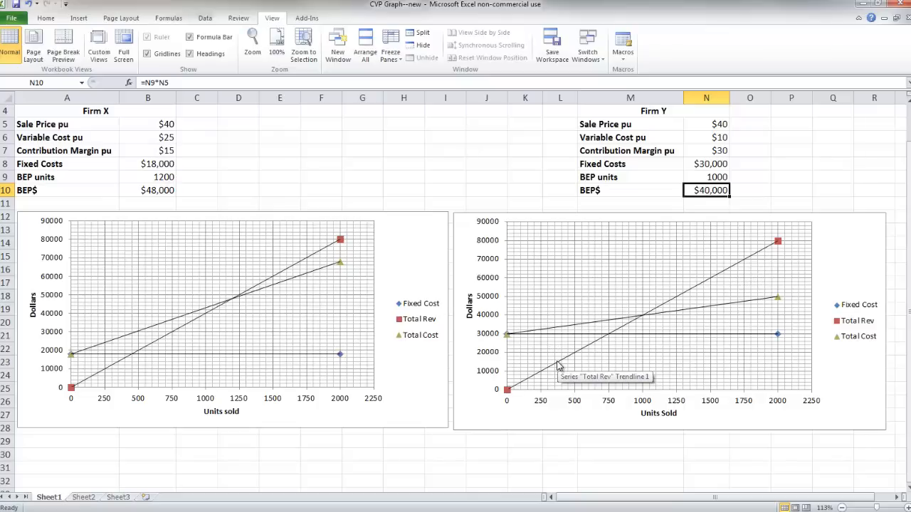
{"action": "mouse_move", "coordinate": [641, 320]}
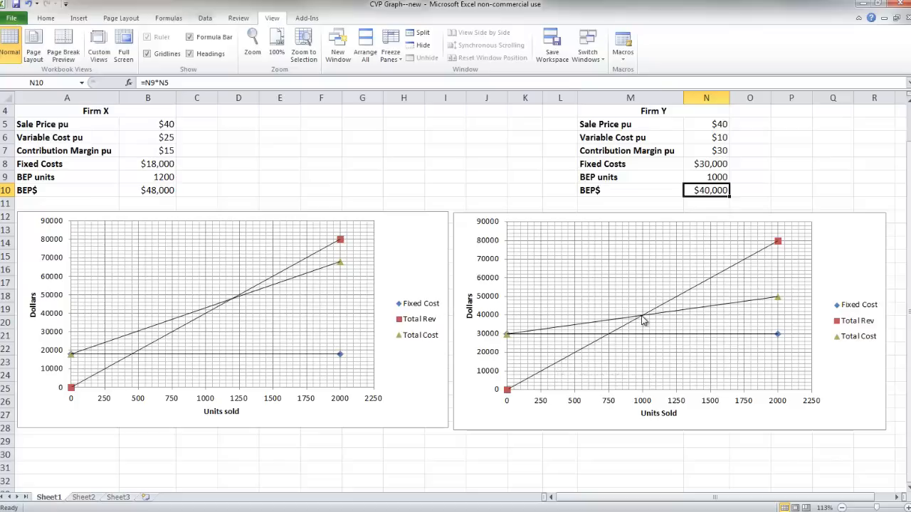
{"action": "mouse_move", "coordinate": [643, 319]}
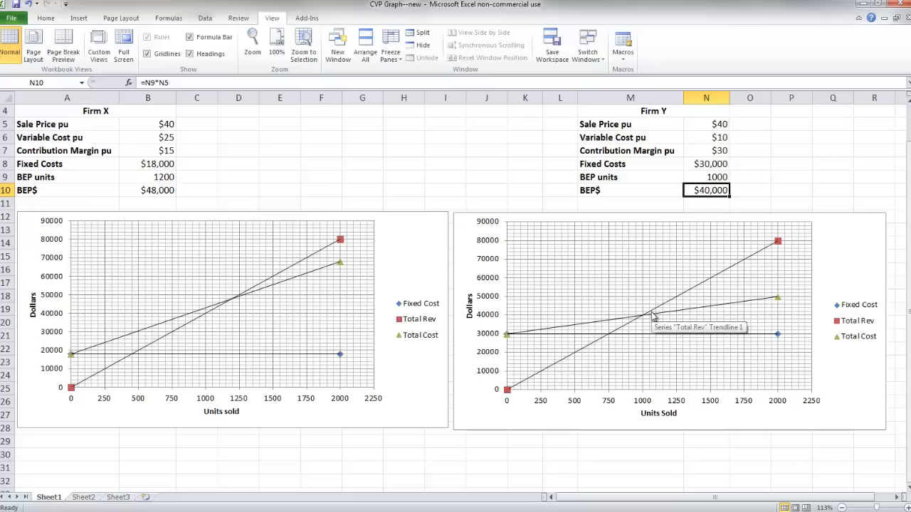
{"action": "mouse_move", "coordinate": [660, 313]}
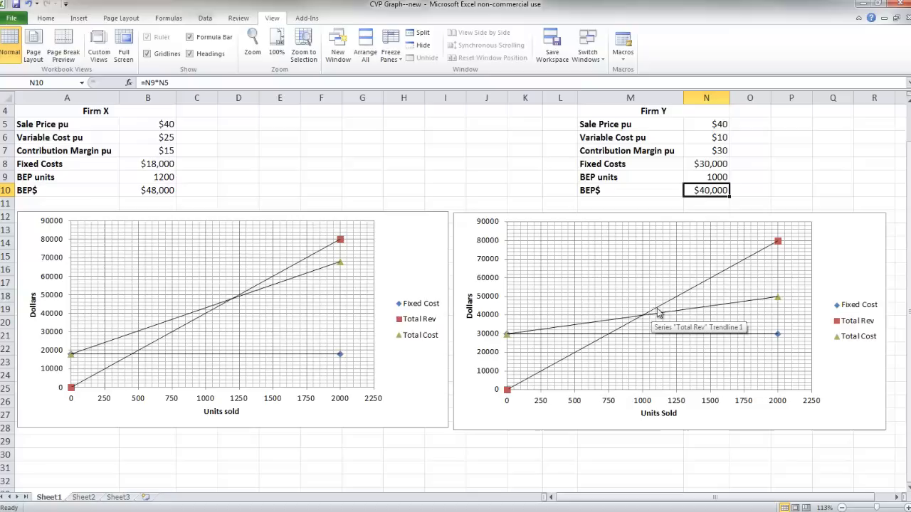
{"action": "left_click", "coordinate": [706, 150]}
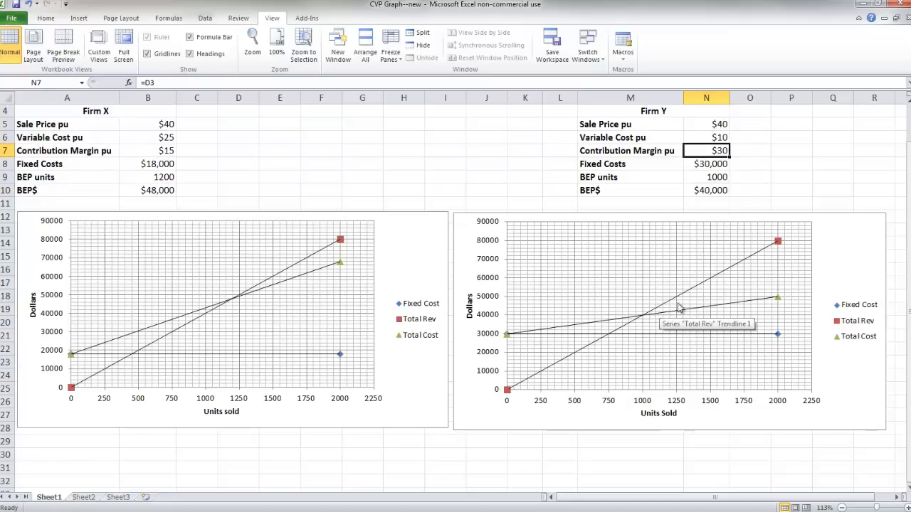
{"action": "mouse_move", "coordinate": [769, 272]}
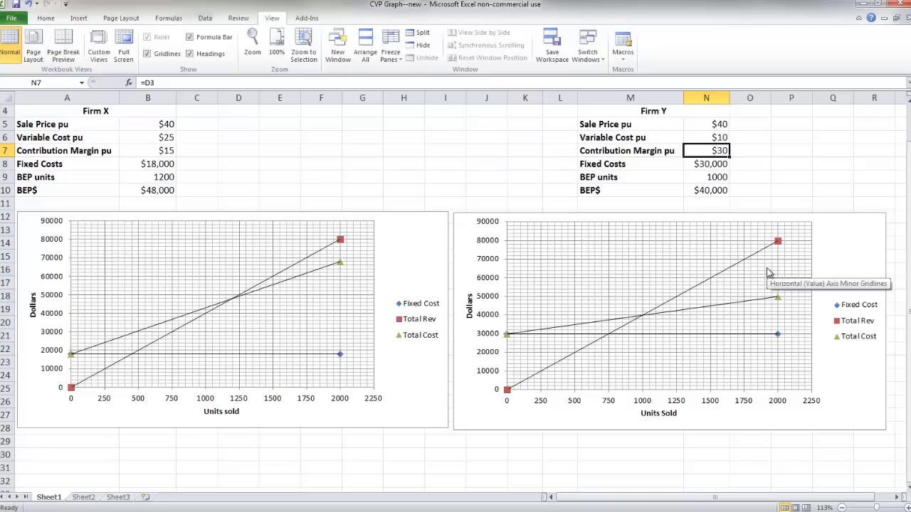
{"action": "mouse_move", "coordinate": [735, 152]}
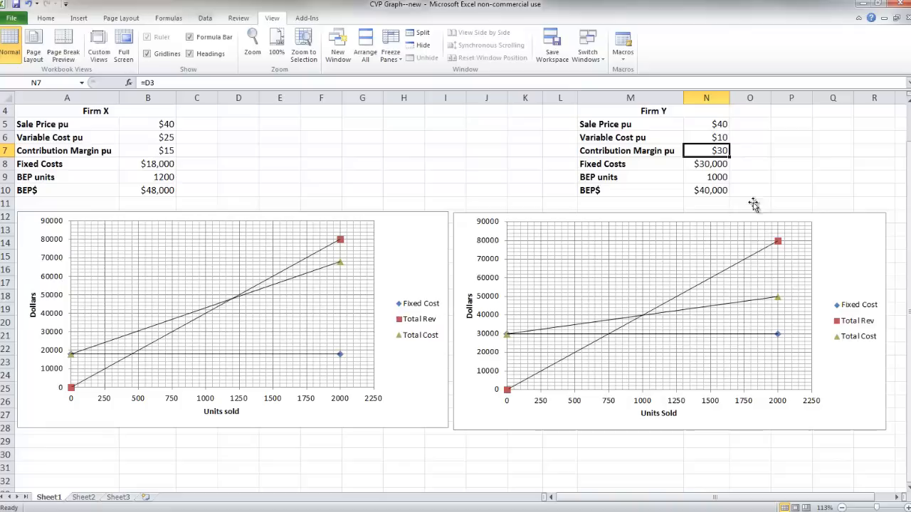
{"action": "mouse_move", "coordinate": [637, 331]}
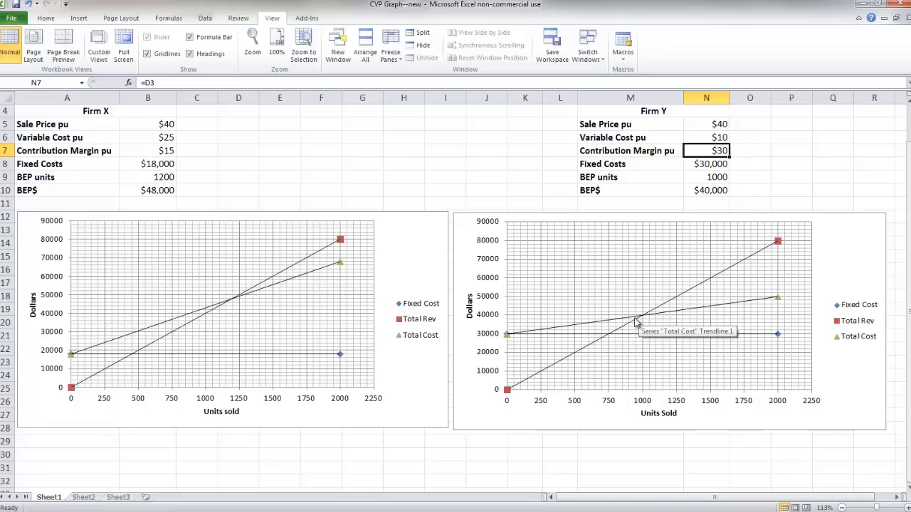
{"action": "mouse_move", "coordinate": [632, 324]}
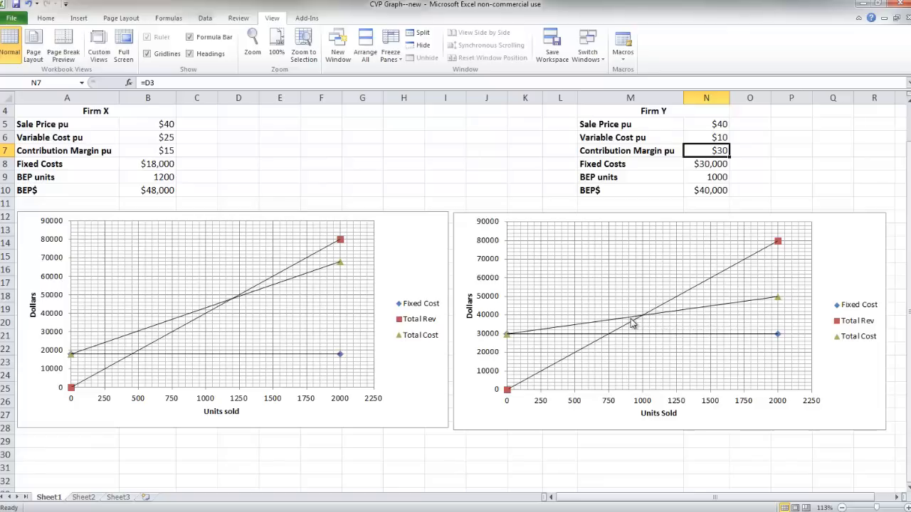
{"action": "mouse_move", "coordinate": [743, 150]}
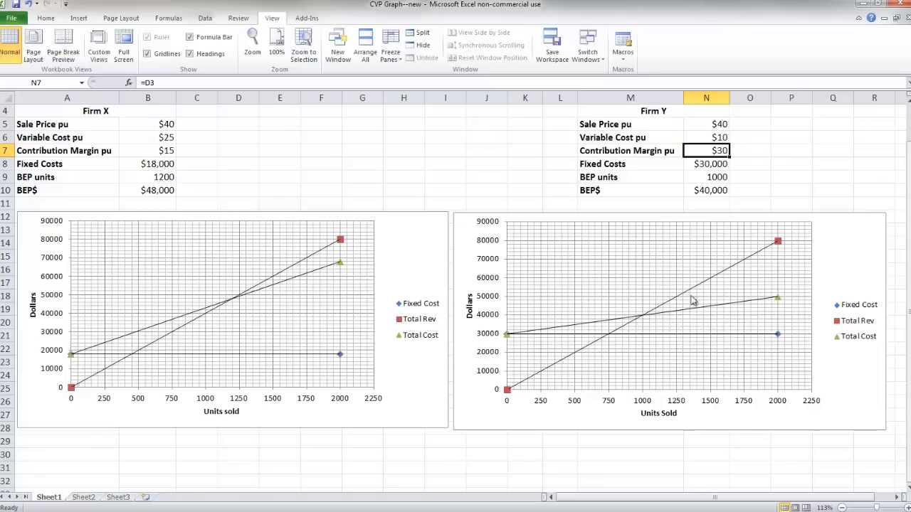
{"action": "mouse_move", "coordinate": [582, 352]}
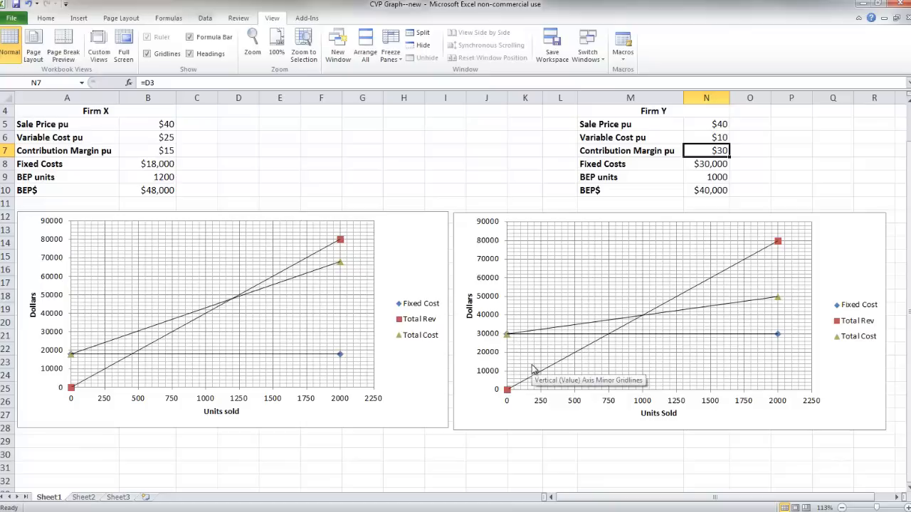
{"action": "mouse_move", "coordinate": [534, 372]}
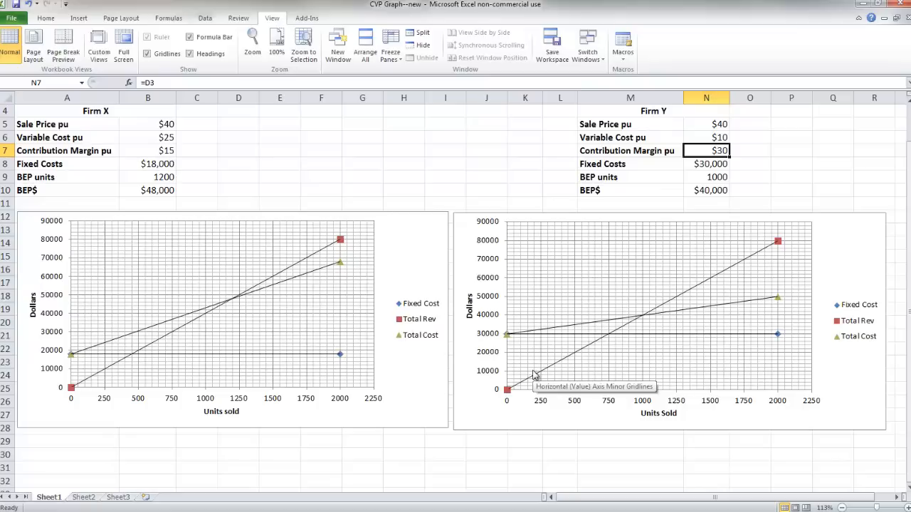
{"action": "mouse_move", "coordinate": [517, 377]}
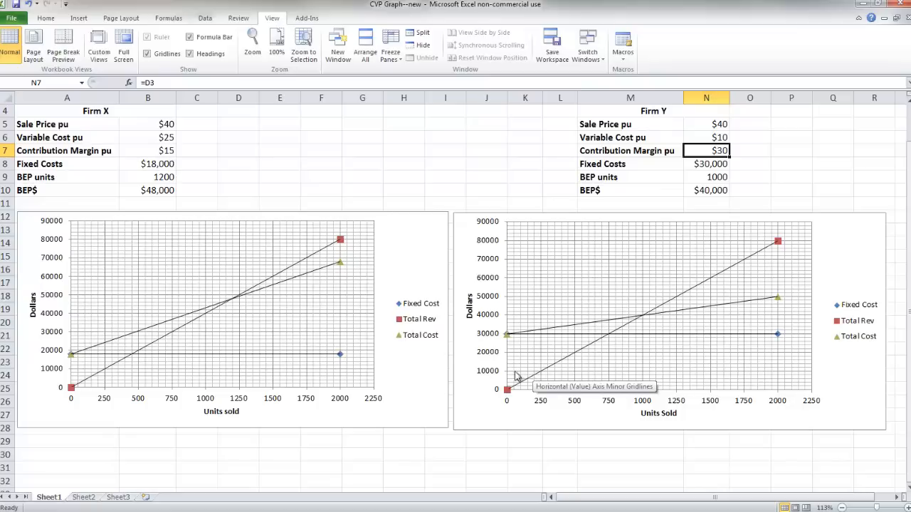
{"action": "mouse_move", "coordinate": [388, 291]}
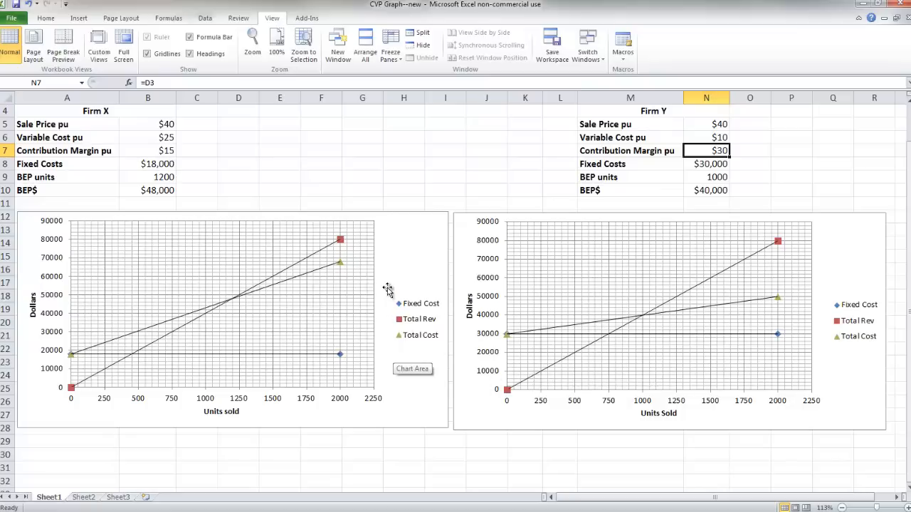
{"action": "mouse_move", "coordinate": [390, 303]}
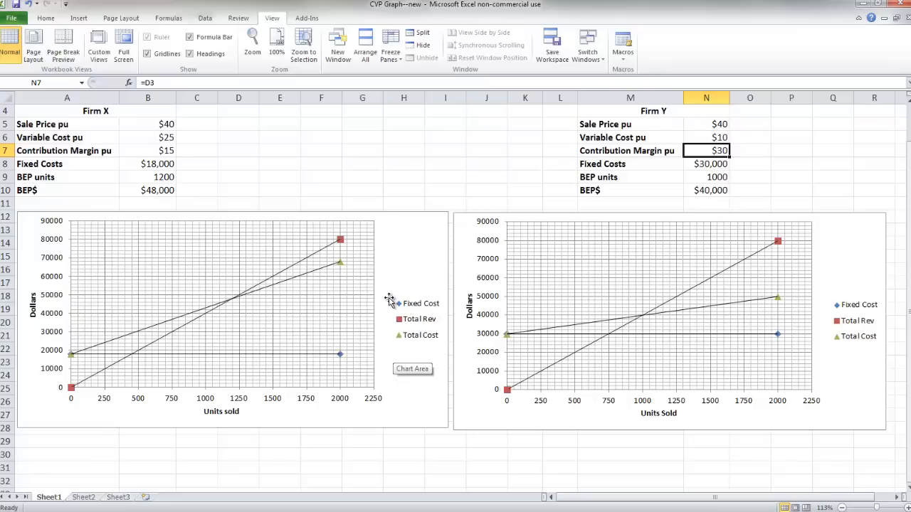
{"action": "mouse_move", "coordinate": [378, 289]}
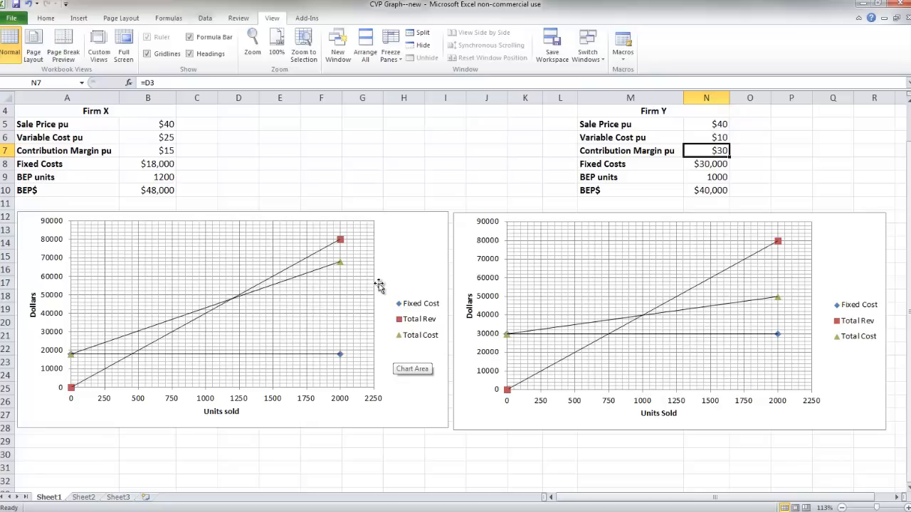
{"action": "mouse_move", "coordinate": [333, 269]}
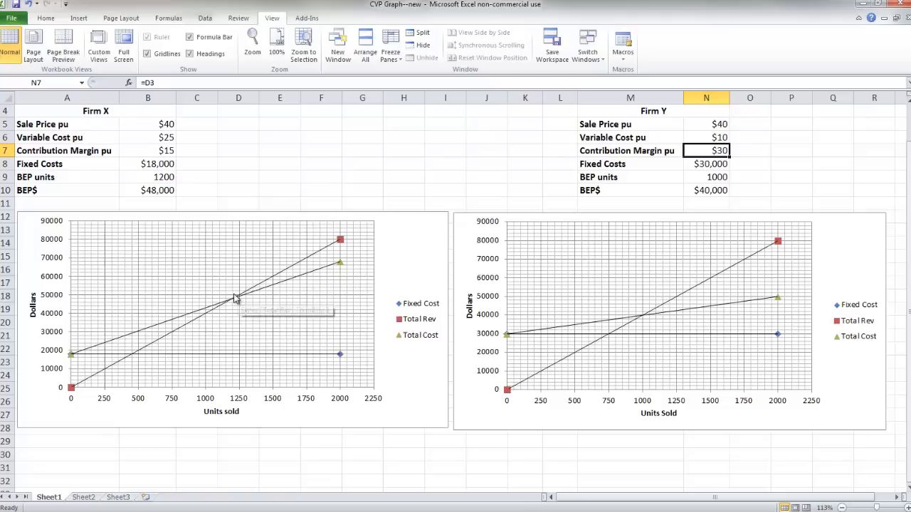
{"action": "mouse_move", "coordinate": [236, 299]}
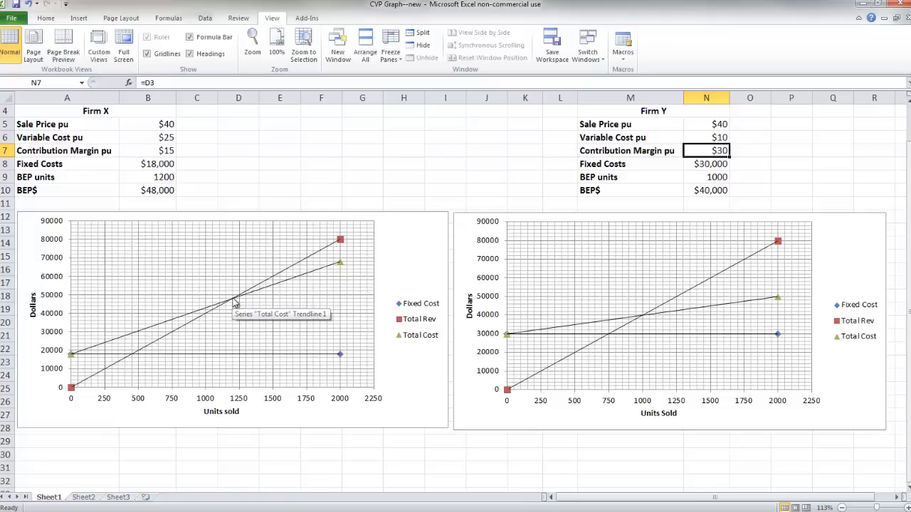
{"action": "mouse_move", "coordinate": [237, 298]}
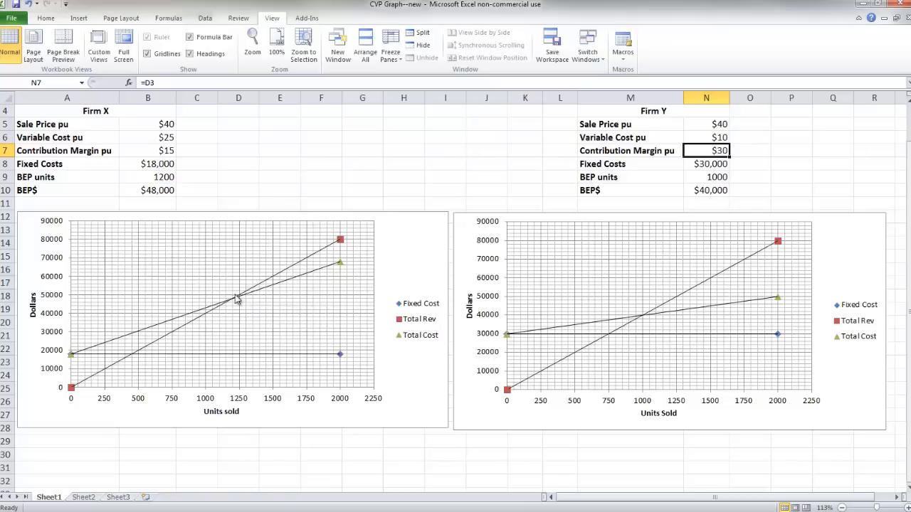
{"action": "mouse_move", "coordinate": [158, 150]}
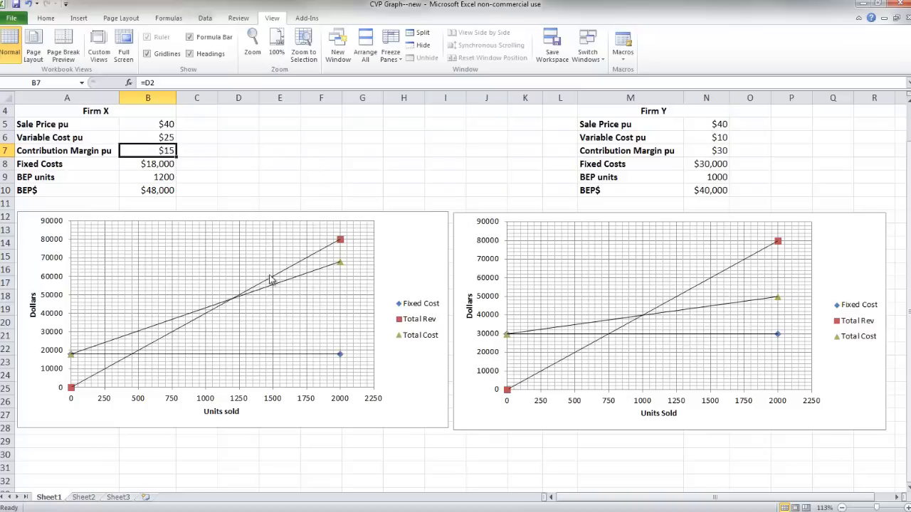
{"action": "mouse_move", "coordinate": [345, 247]}
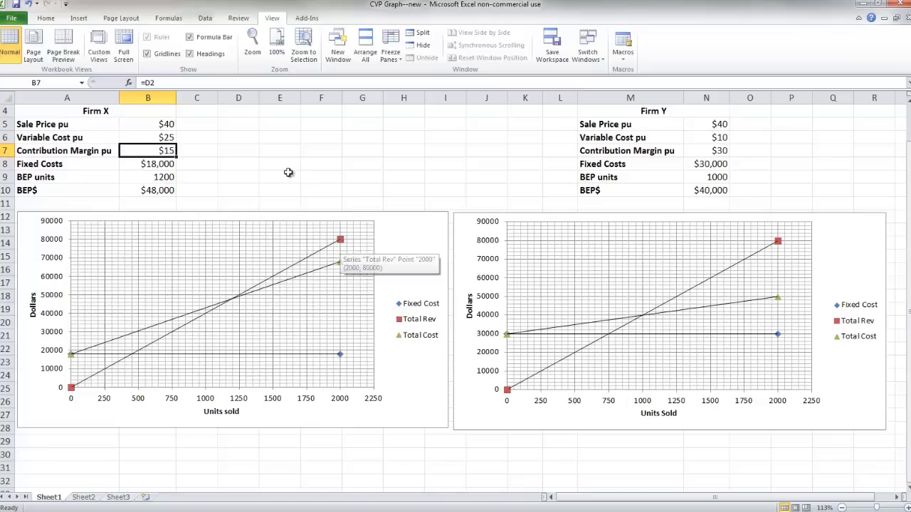
{"action": "mouse_move", "coordinate": [192, 151]}
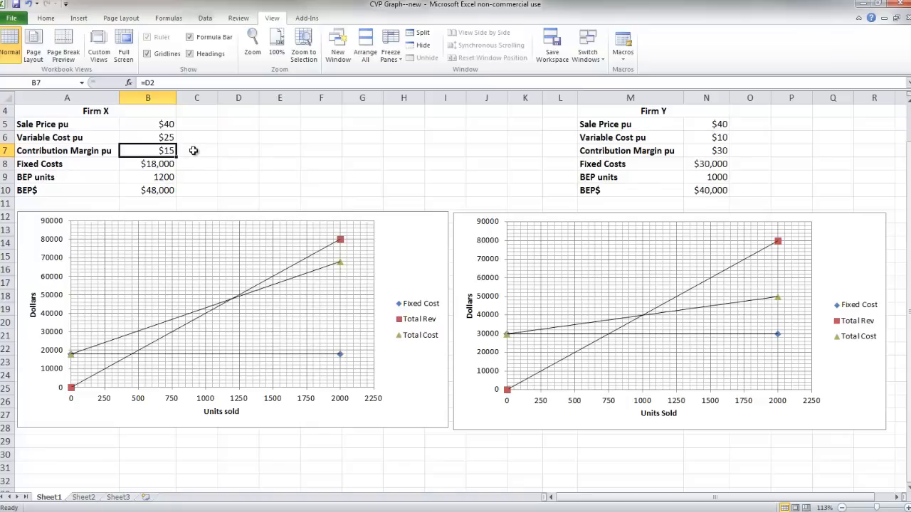
{"action": "mouse_move", "coordinate": [193, 150]}
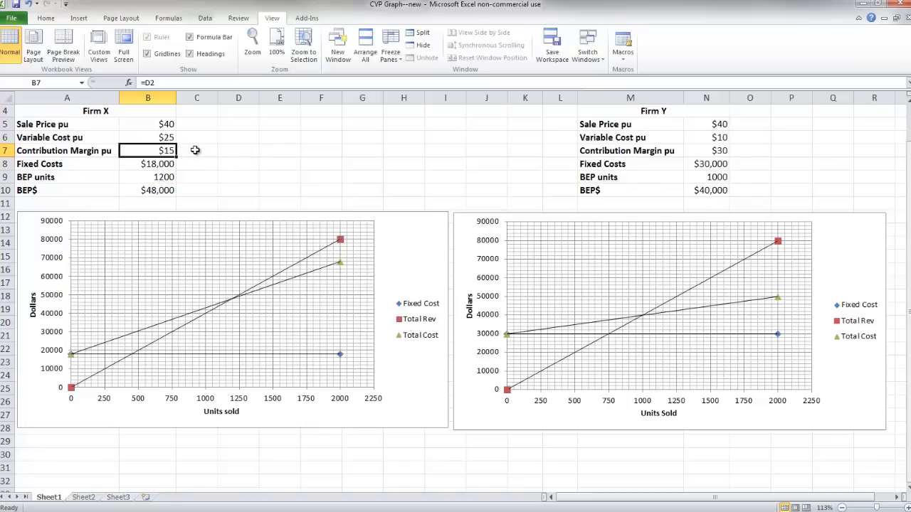
{"action": "mouse_move", "coordinate": [200, 152]}
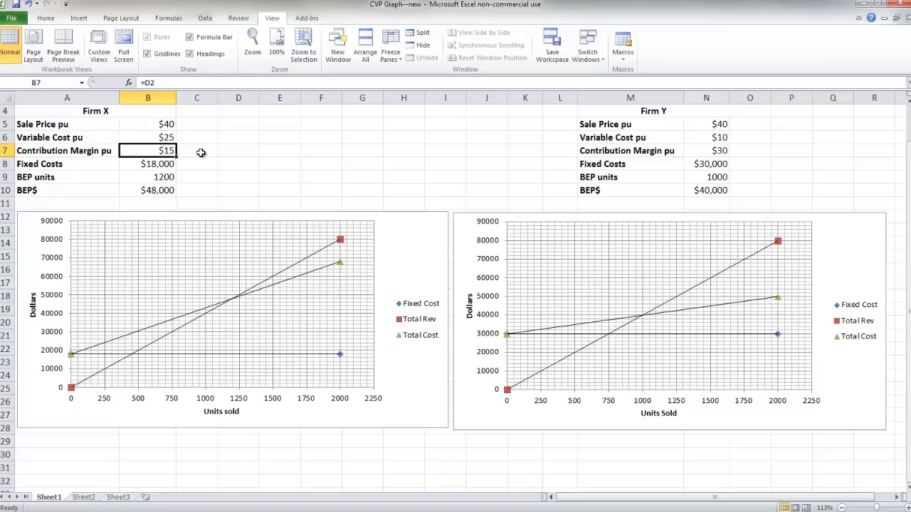
{"action": "mouse_move", "coordinate": [234, 304]}
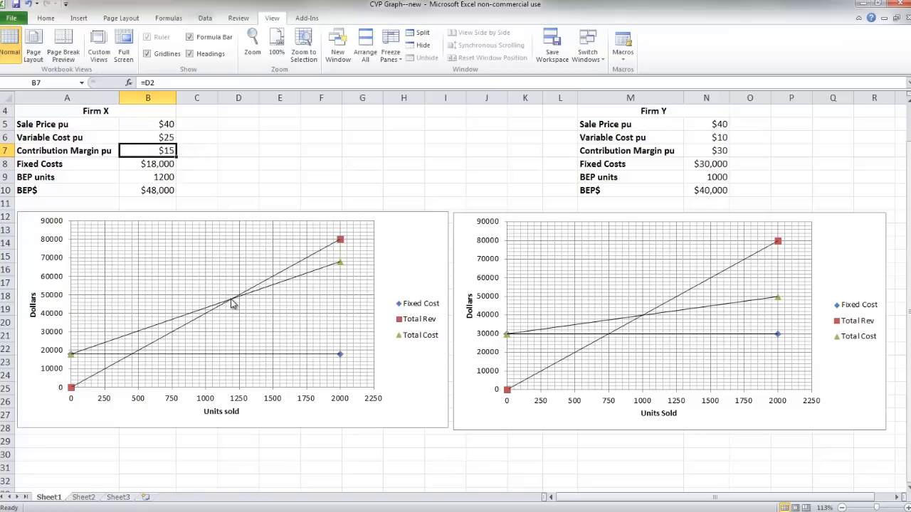
{"action": "mouse_move", "coordinate": [362, 278]}
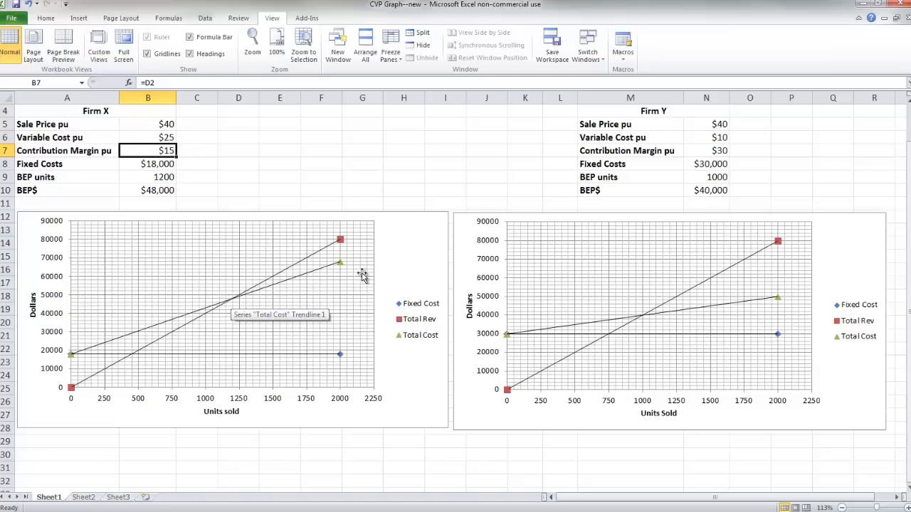
{"action": "mouse_move", "coordinate": [721, 296]}
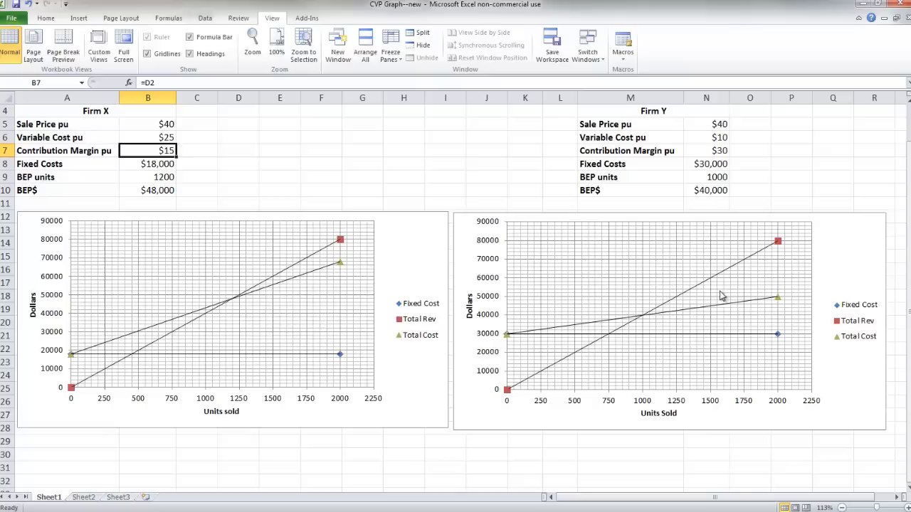
{"action": "mouse_move", "coordinate": [785, 267]}
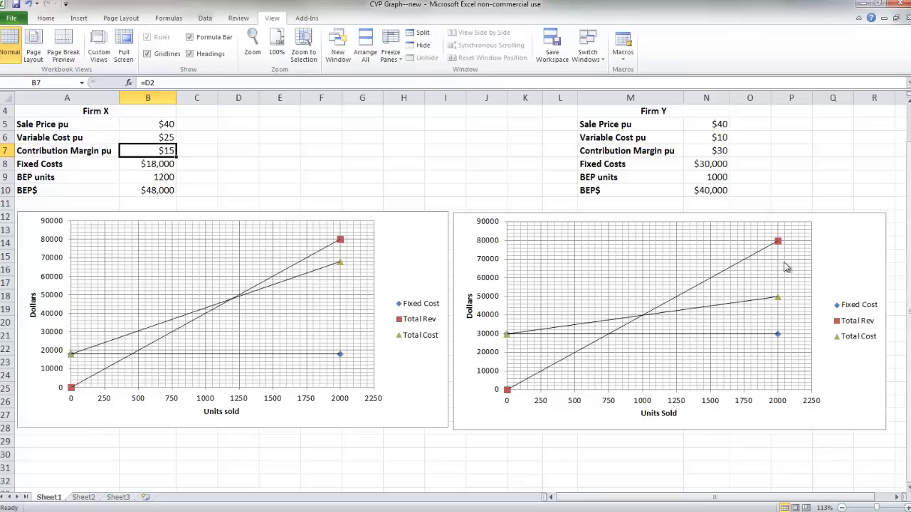
{"action": "mouse_move", "coordinate": [747, 272]}
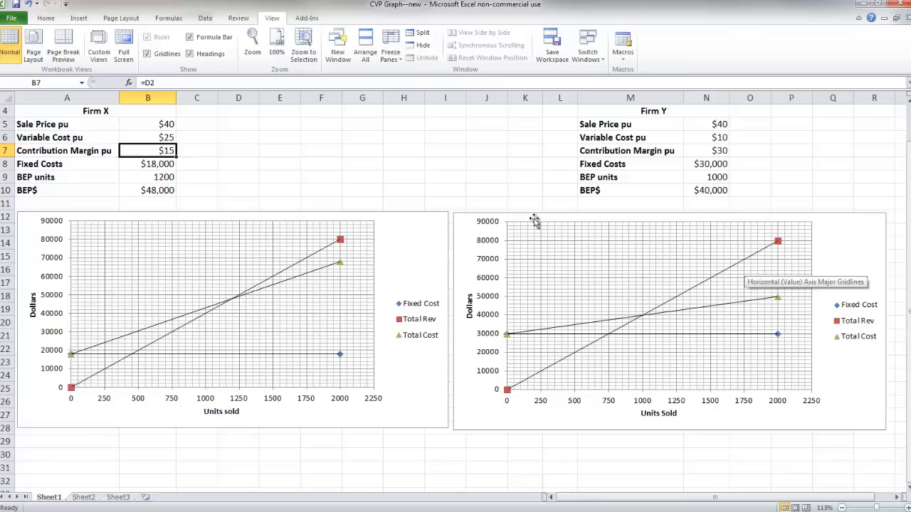
{"action": "mouse_move", "coordinate": [445, 189]}
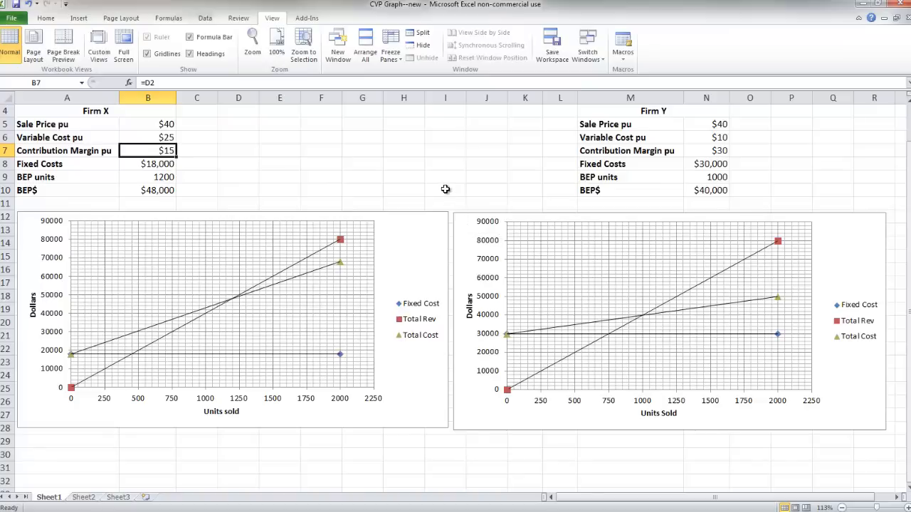
{"action": "mouse_move", "coordinate": [231, 304]}
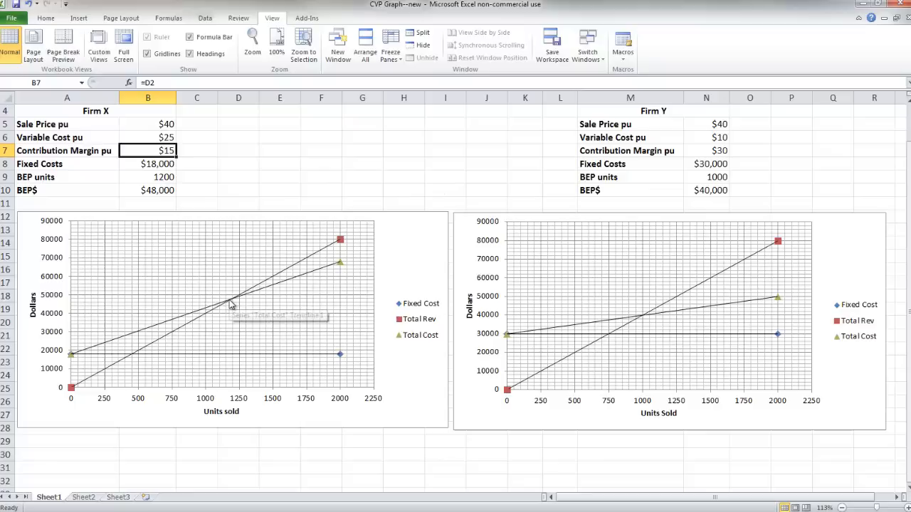
{"action": "mouse_move", "coordinate": [224, 308]}
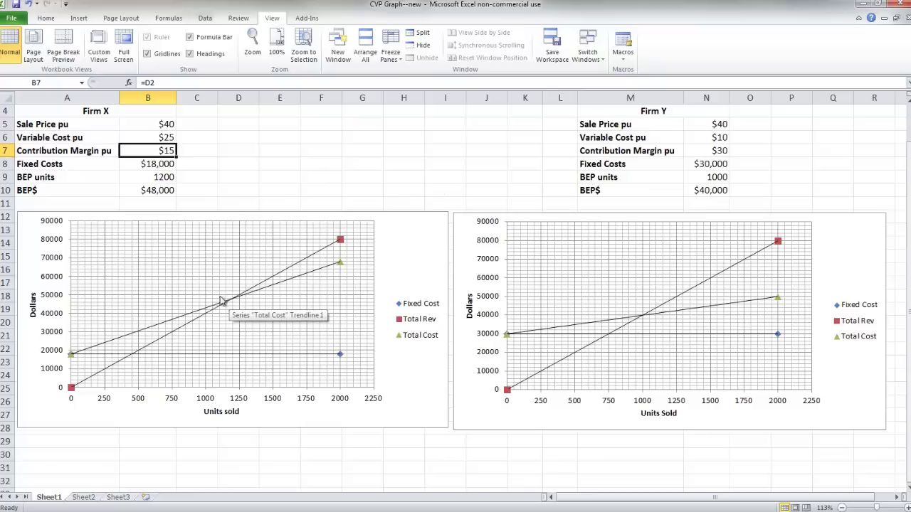
{"action": "mouse_move", "coordinate": [185, 151]}
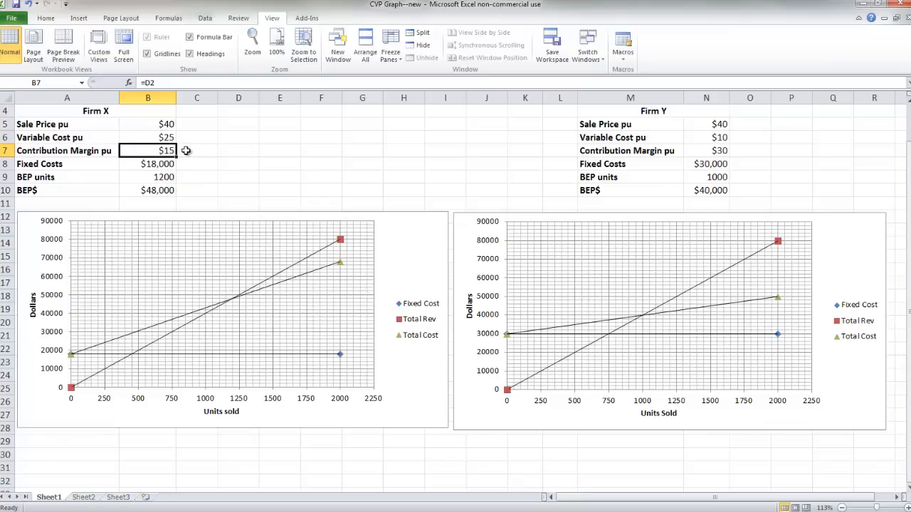
{"action": "mouse_move", "coordinate": [212, 219]}
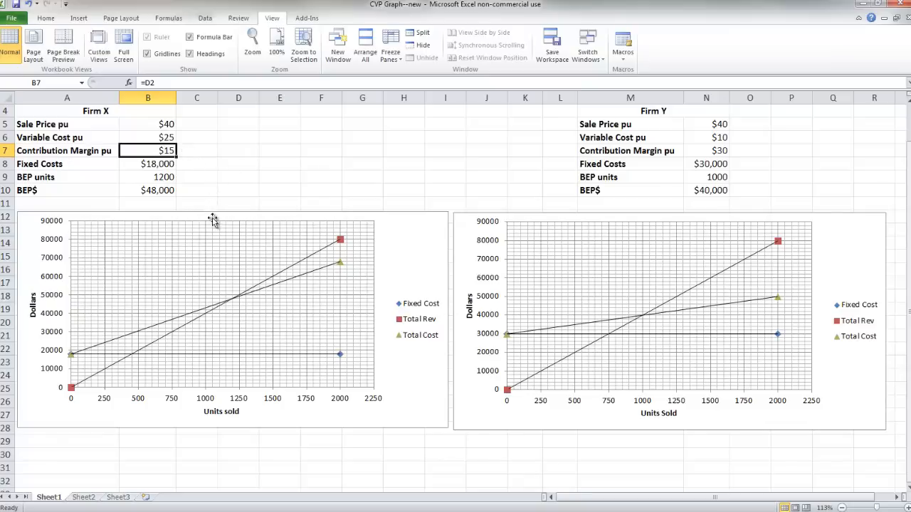
{"action": "mouse_move", "coordinate": [224, 250]}
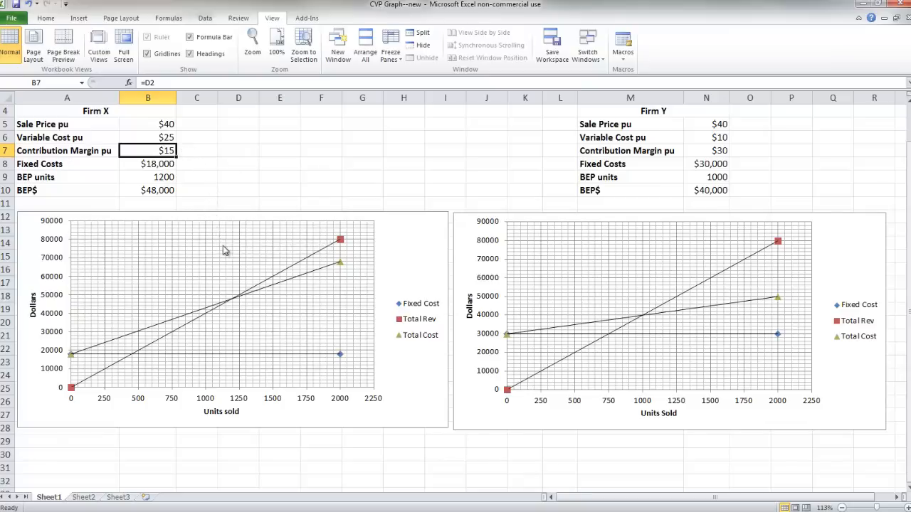
{"action": "mouse_move", "coordinate": [177, 327]}
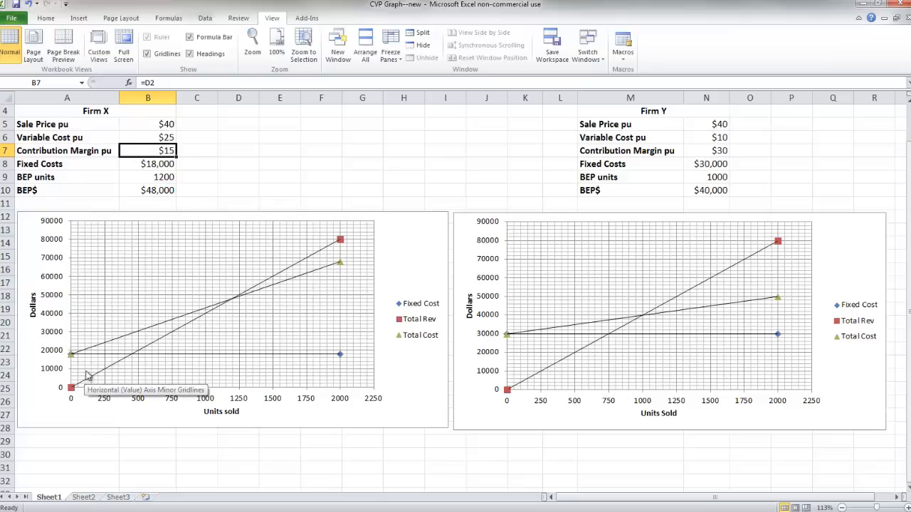
{"action": "mouse_move", "coordinate": [465, 208]}
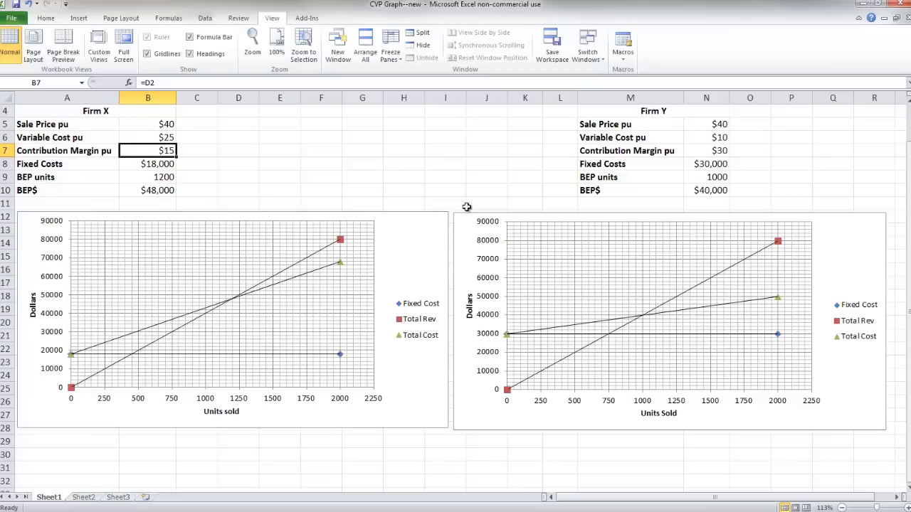
{"action": "mouse_move", "coordinate": [619, 324]}
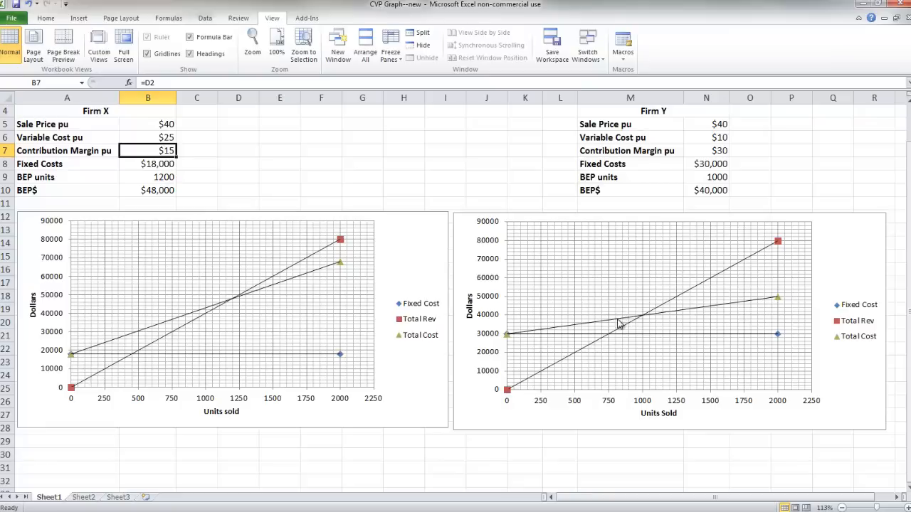
{"action": "mouse_move", "coordinate": [520, 342]}
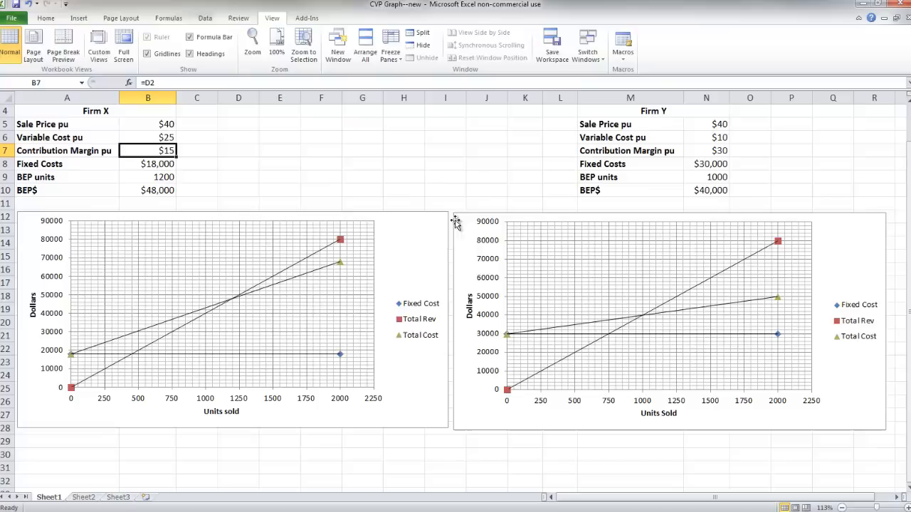
{"action": "mouse_move", "coordinate": [447, 148]}
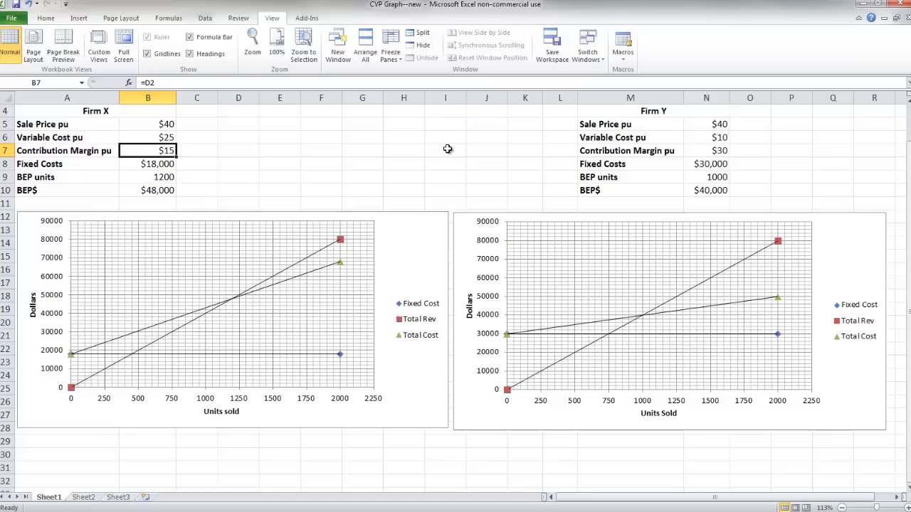
{"action": "mouse_move", "coordinate": [235, 287]}
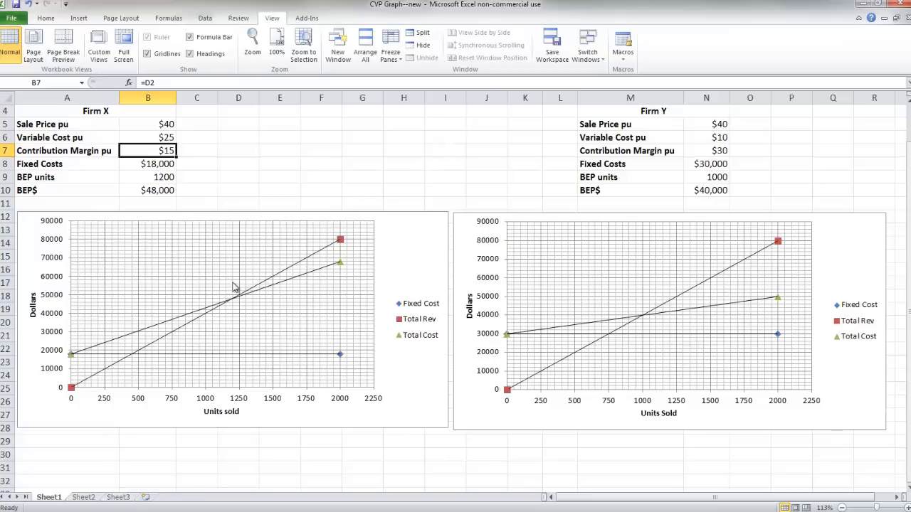
{"action": "mouse_move", "coordinate": [169, 335]}
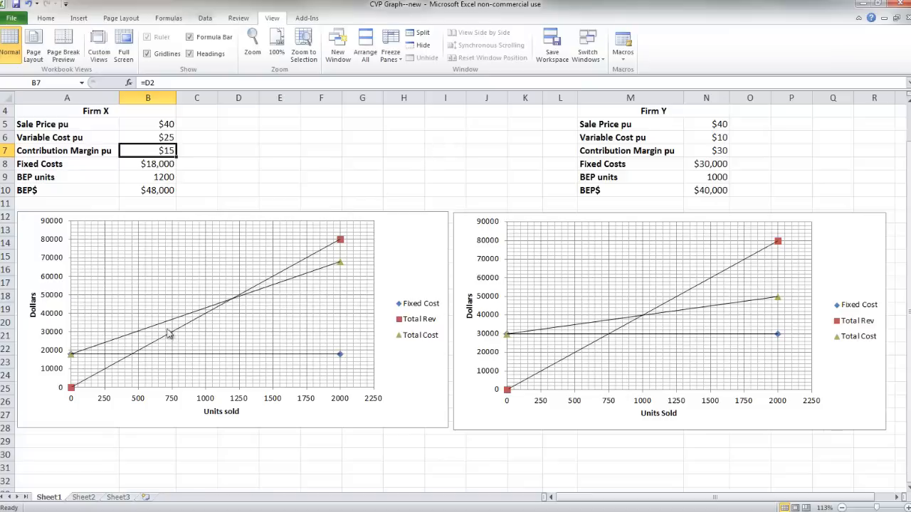
{"action": "mouse_move", "coordinate": [214, 316]}
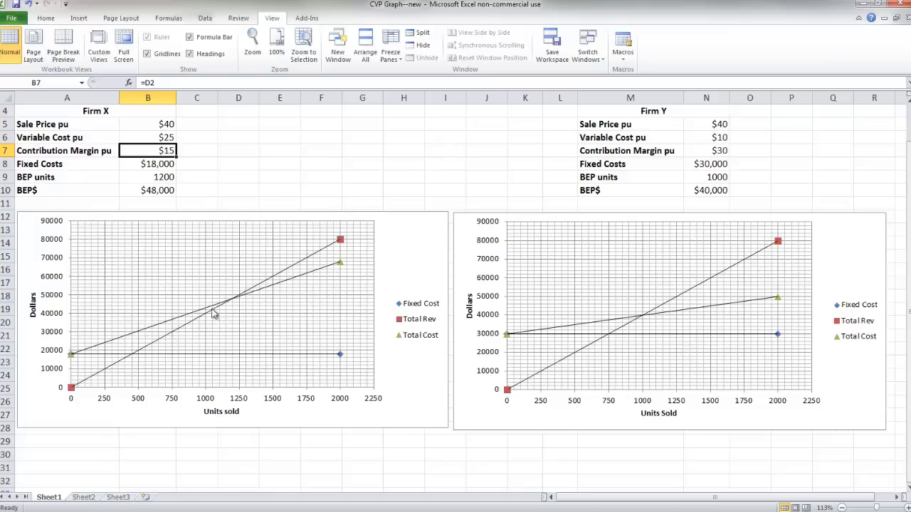
{"action": "mouse_move", "coordinate": [205, 317]}
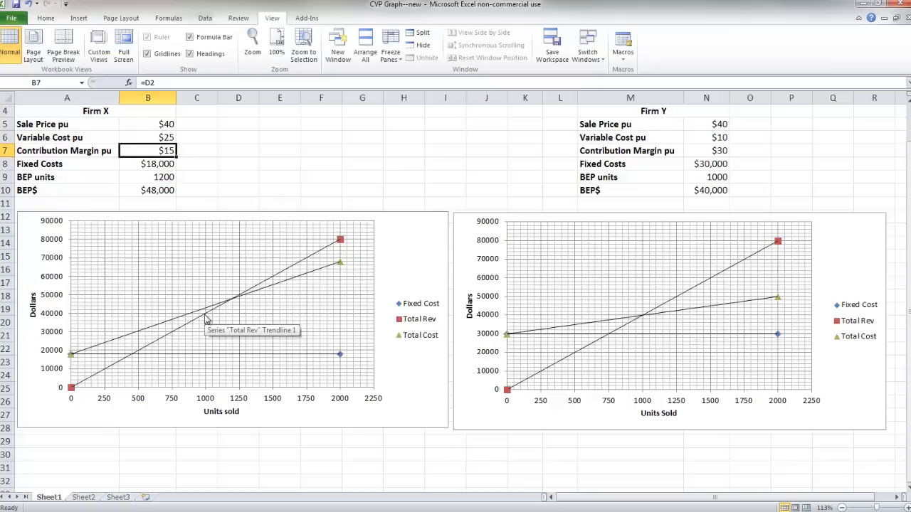
{"action": "mouse_move", "coordinate": [262, 316]}
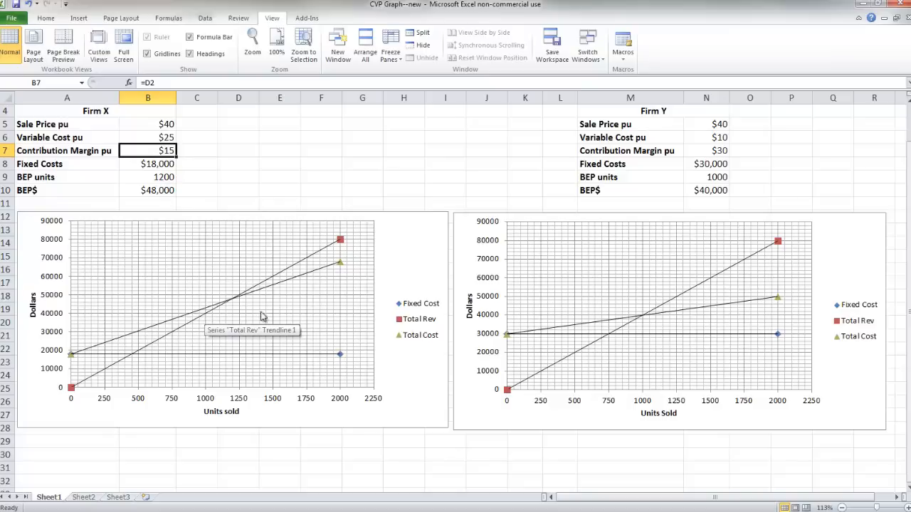
{"action": "mouse_move", "coordinate": [627, 328]}
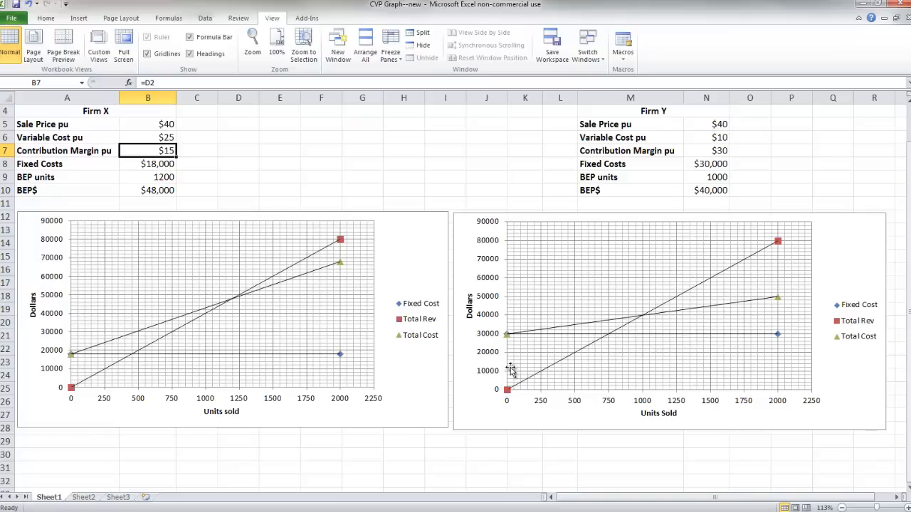
{"action": "mouse_move", "coordinate": [505, 374]}
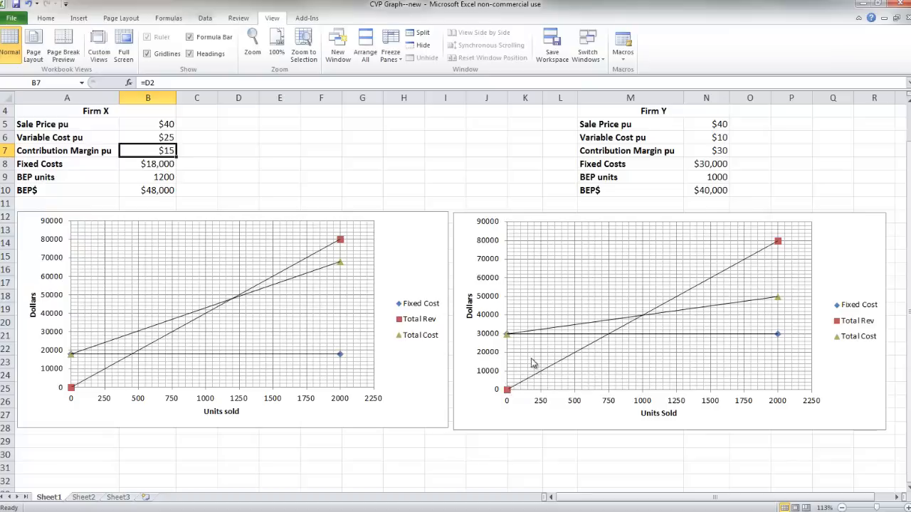
{"action": "mouse_move", "coordinate": [674, 312]}
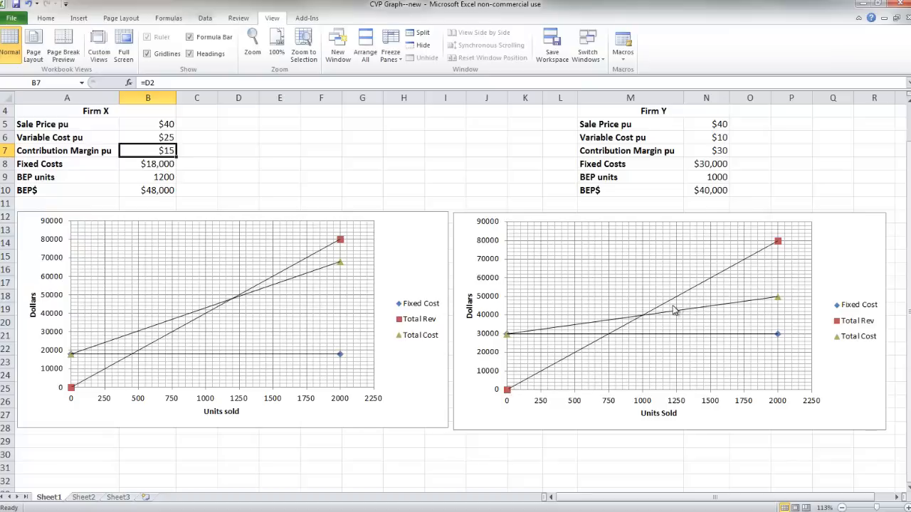
{"action": "mouse_move", "coordinate": [757, 283]}
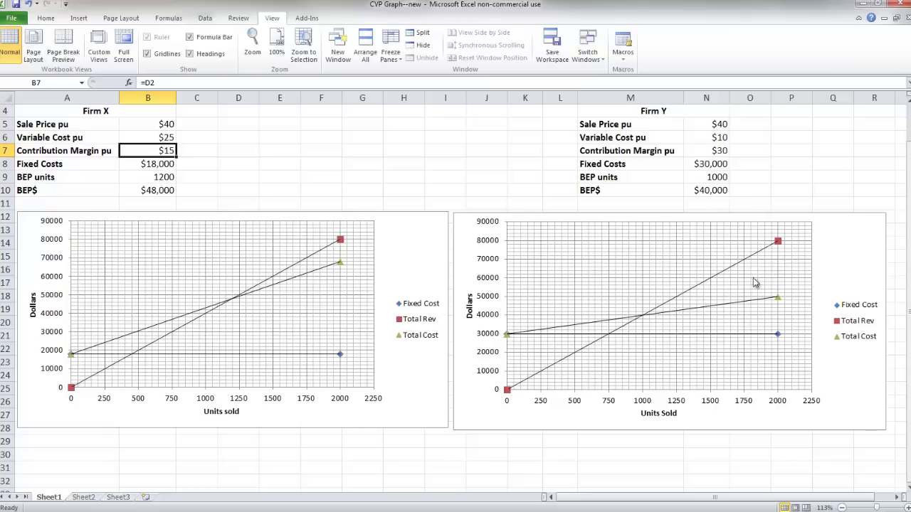
{"action": "mouse_move", "coordinate": [767, 254]}
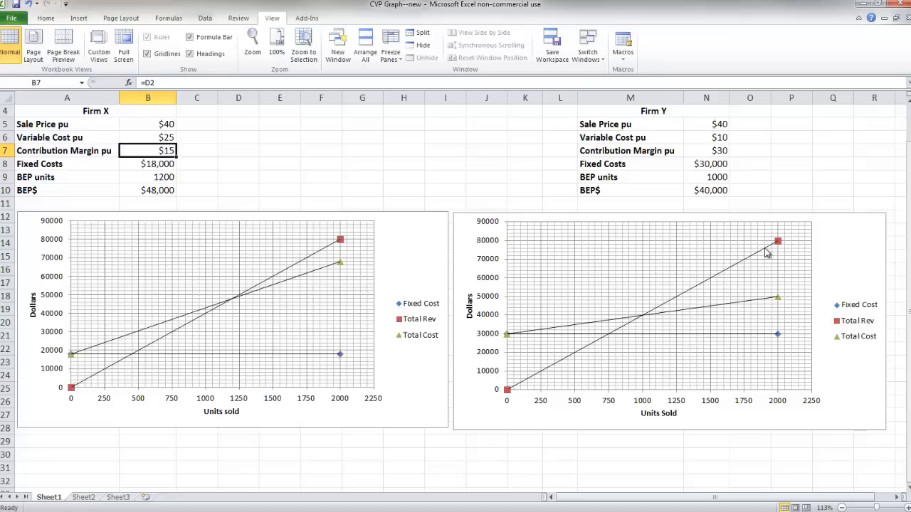
{"action": "mouse_move", "coordinate": [694, 308]}
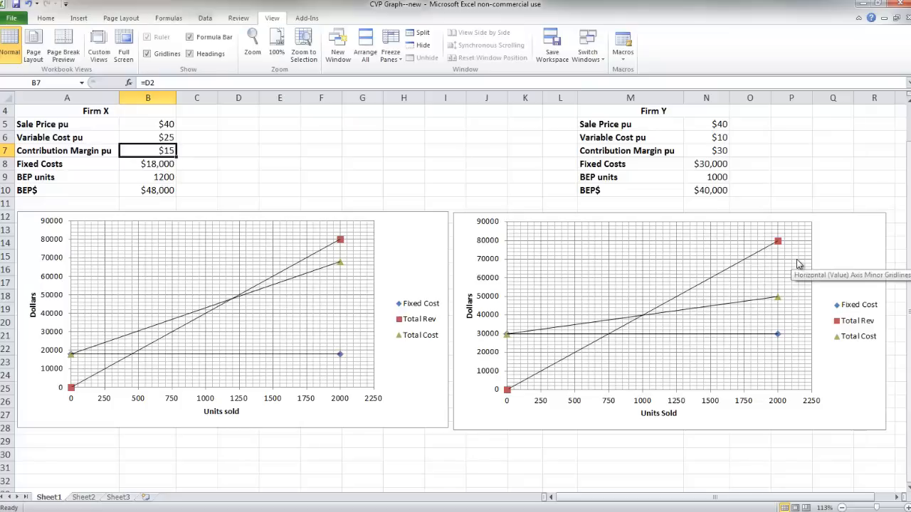
{"action": "mouse_move", "coordinate": [765, 265]}
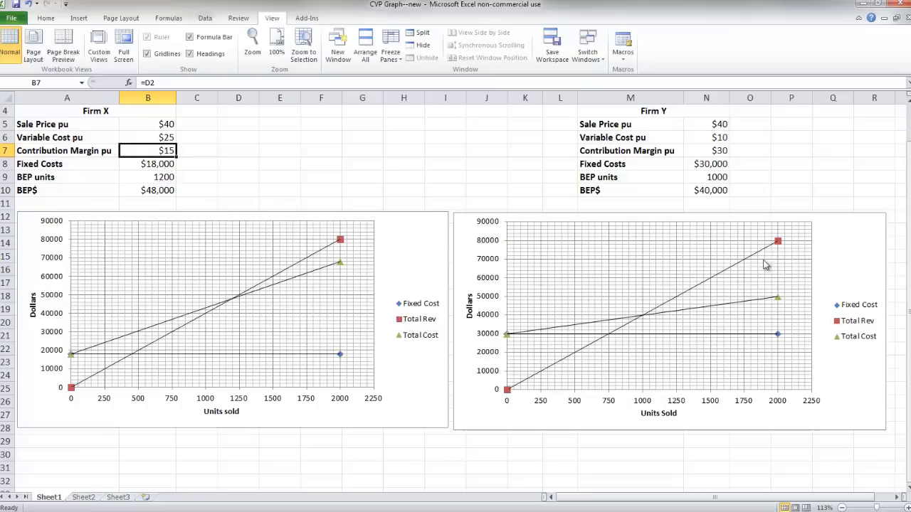
{"action": "mouse_move", "coordinate": [778, 260]}
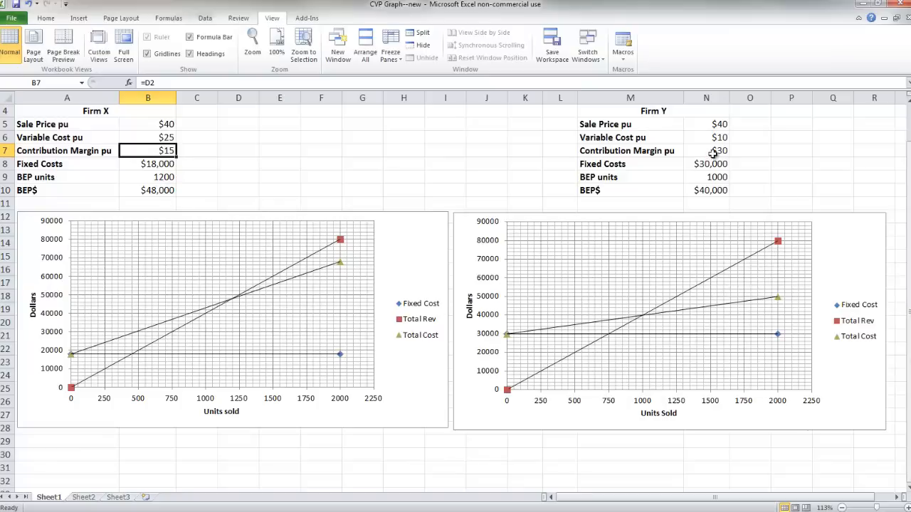
{"action": "left_click", "coordinate": [706, 150]}
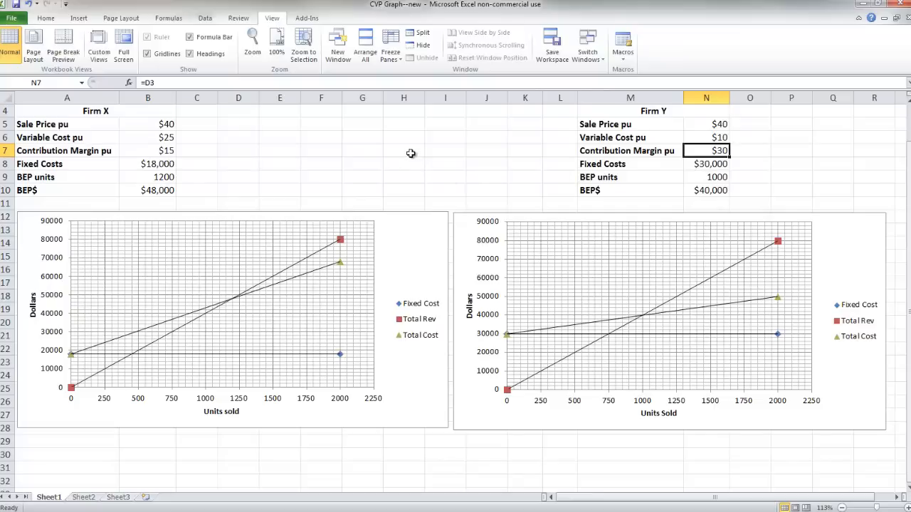
{"action": "left_click", "coordinate": [404, 150]}
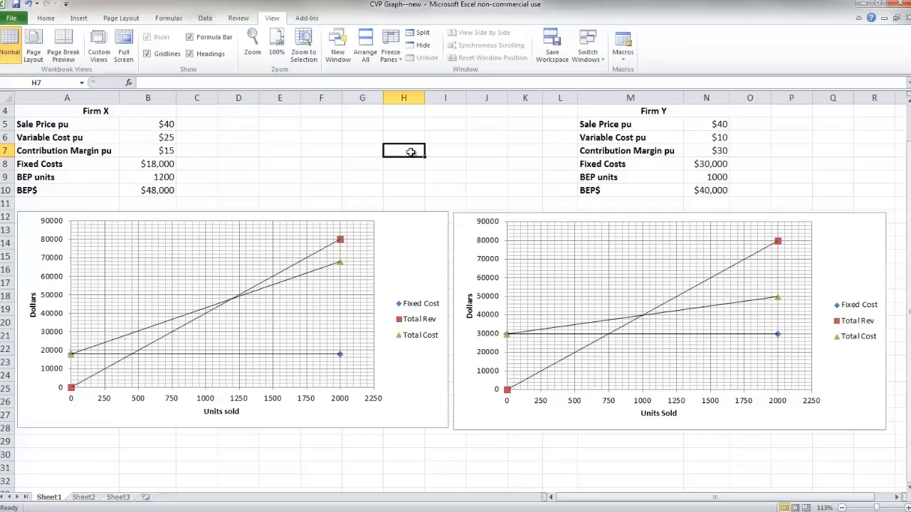